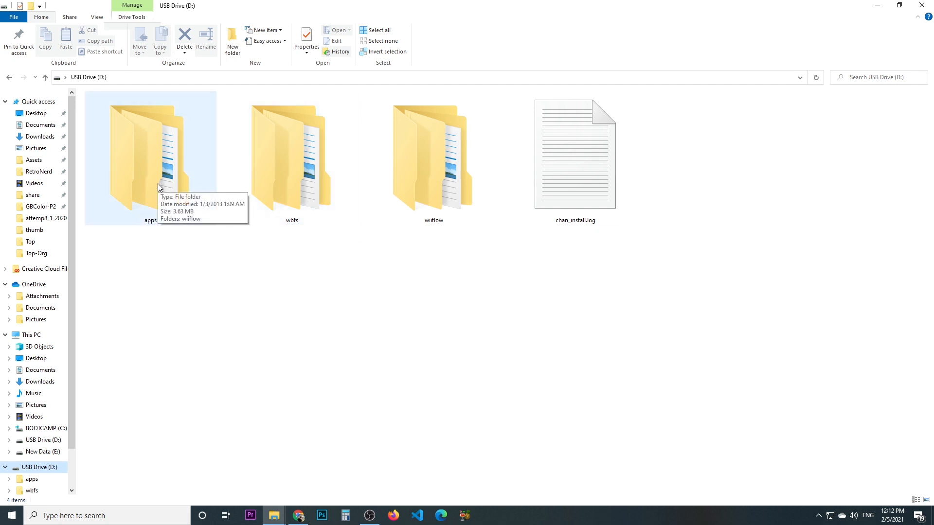
pyautogui.moveTo(168, 225)
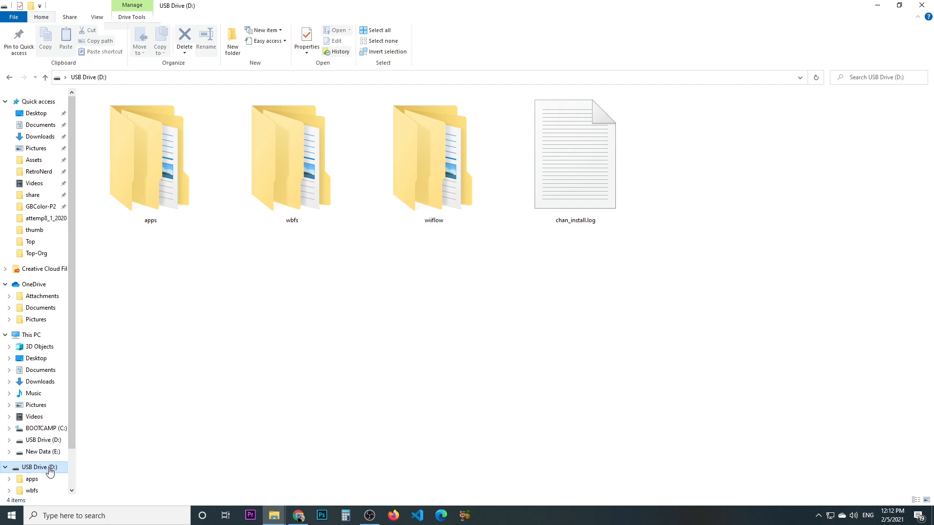
# - Browse the USB drive's apps folder and its wiiflow app folder, then return to the drive root
pyautogui.click(150, 156)
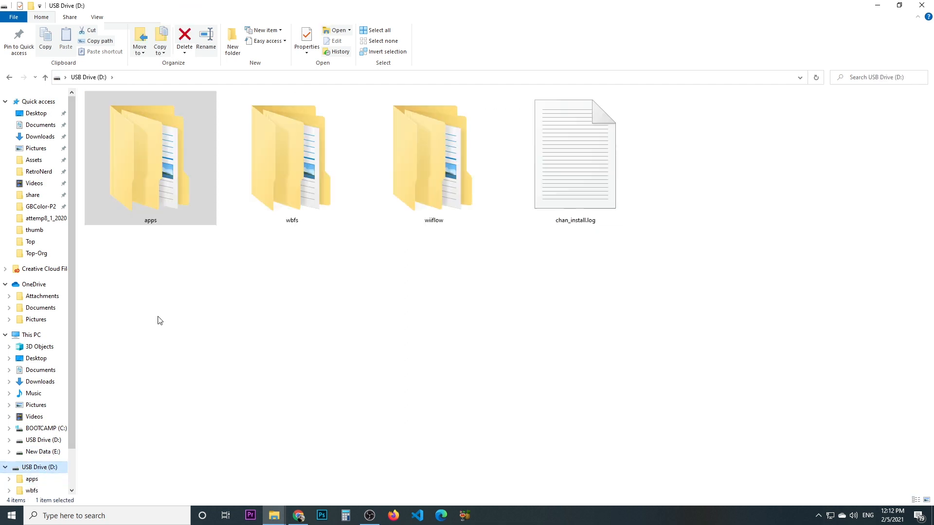
pyautogui.click(151, 173)
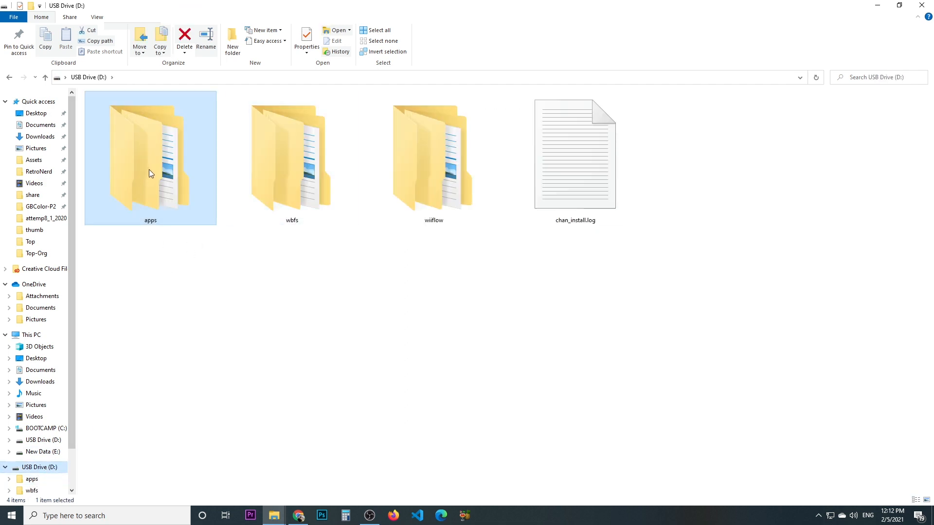
pyautogui.doubleClick(151, 173)
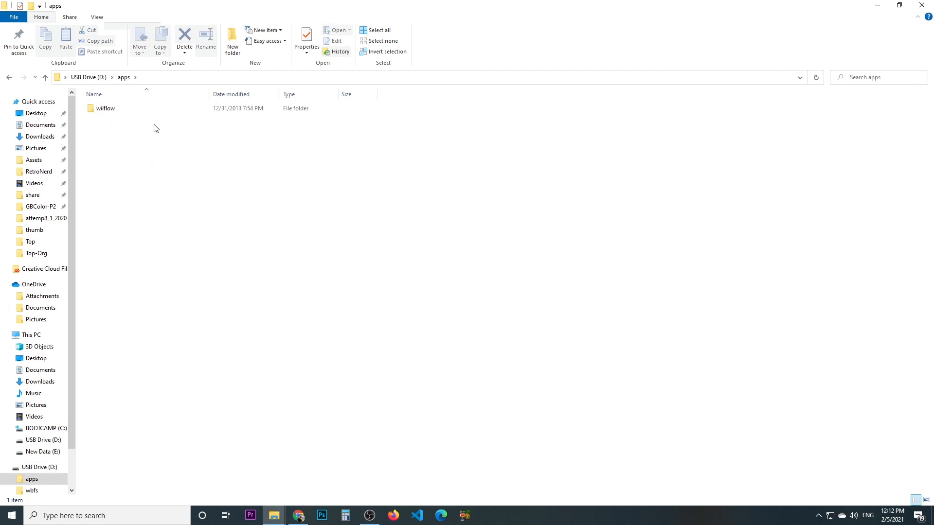
pyautogui.moveTo(147, 121)
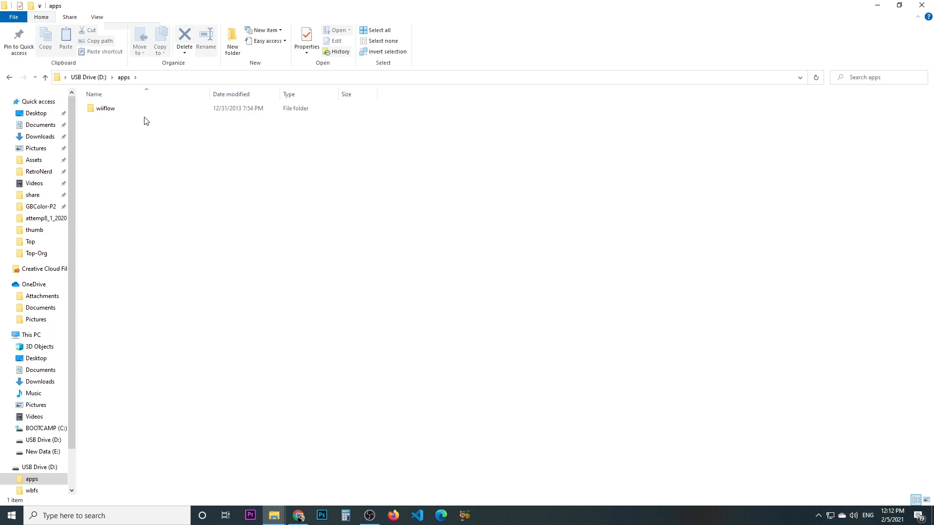
pyautogui.moveTo(108, 112)
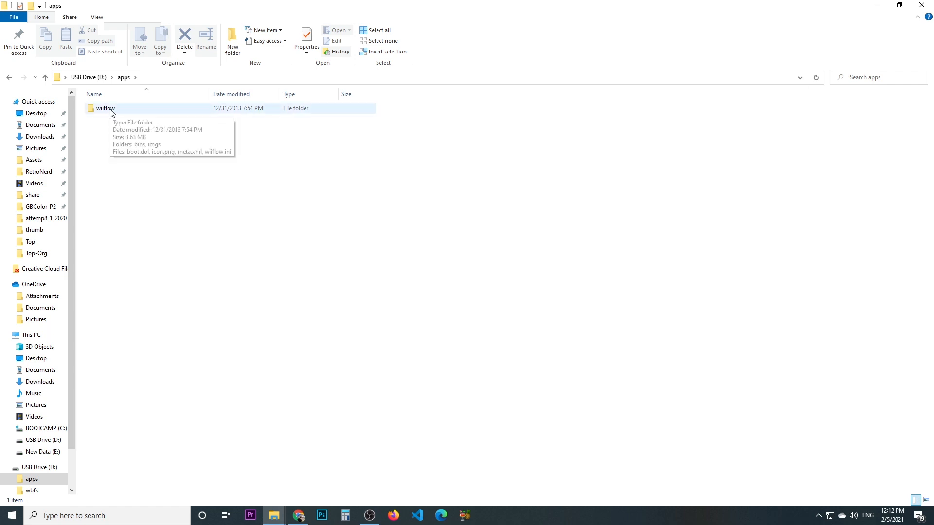
pyautogui.doubleClick(104, 108)
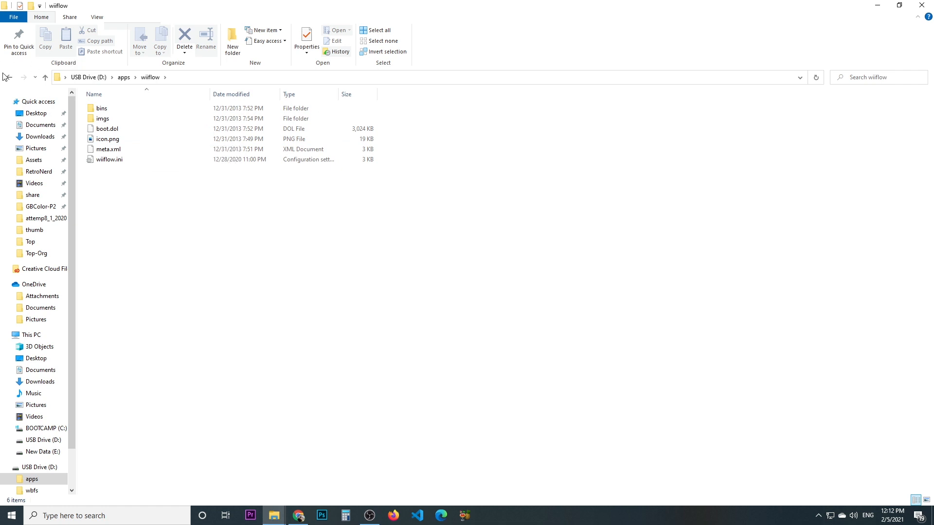
pyautogui.click(10, 76)
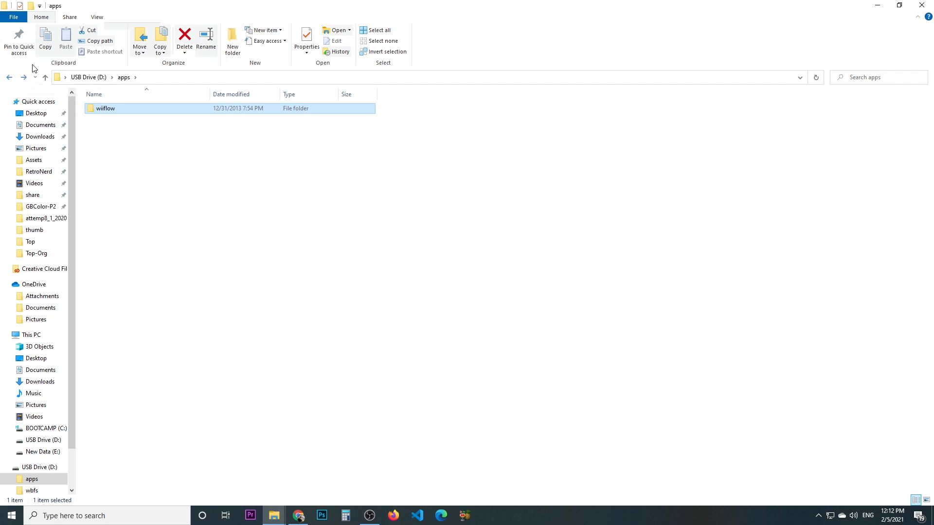
pyautogui.moveTo(14, 92)
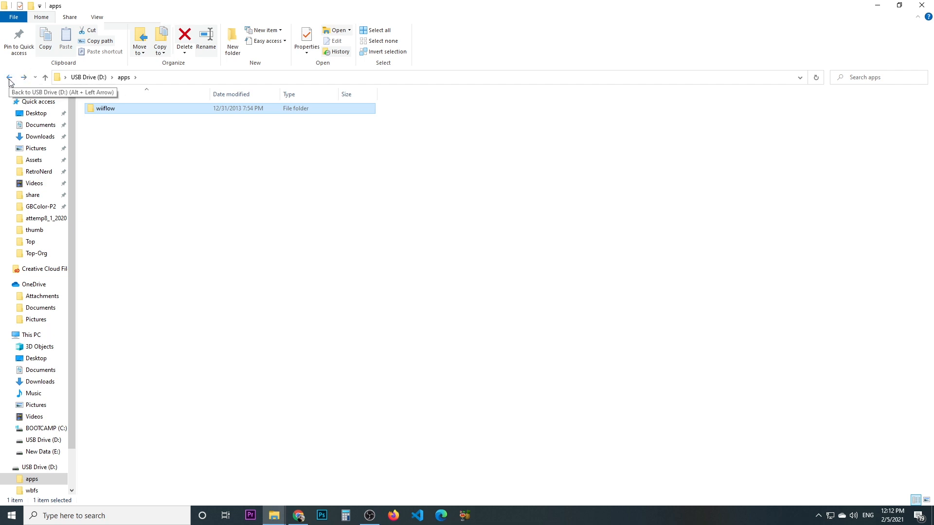
pyautogui.click(8, 78)
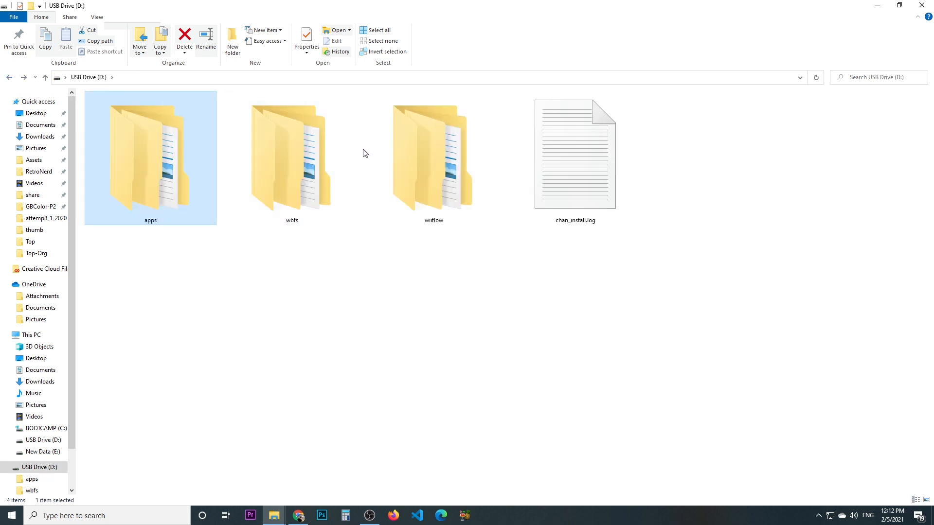
pyautogui.moveTo(310, 263)
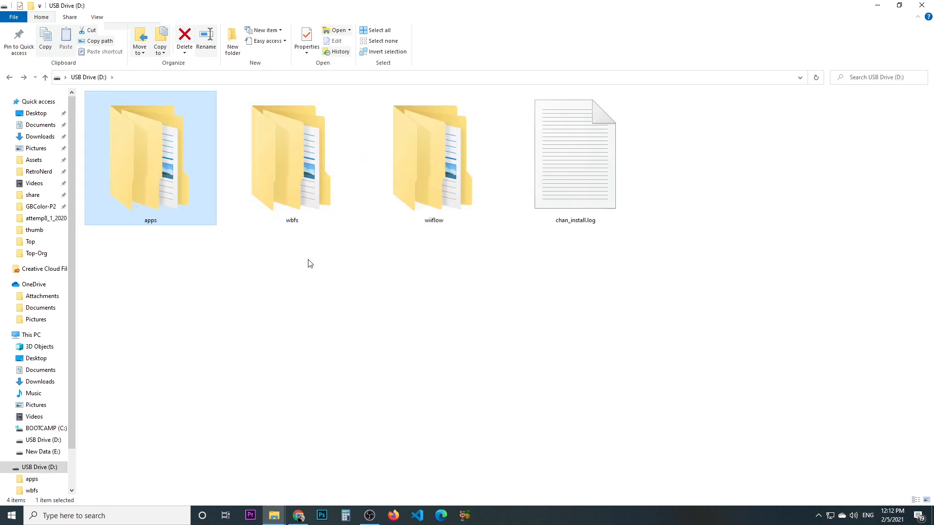
# - Open the wbfs folder, inspect the Donkey Kong Country Returns game folder, and return to root
pyautogui.click(294, 285)
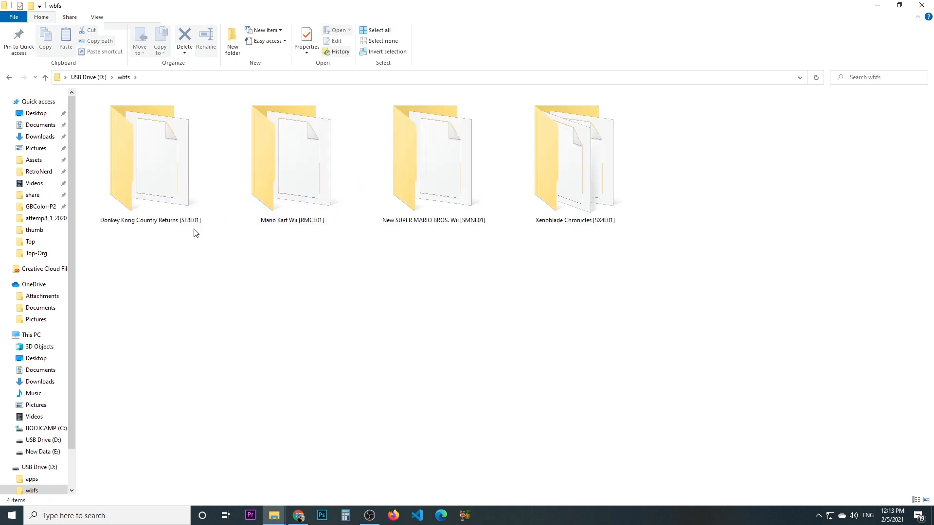
pyautogui.click(149, 156)
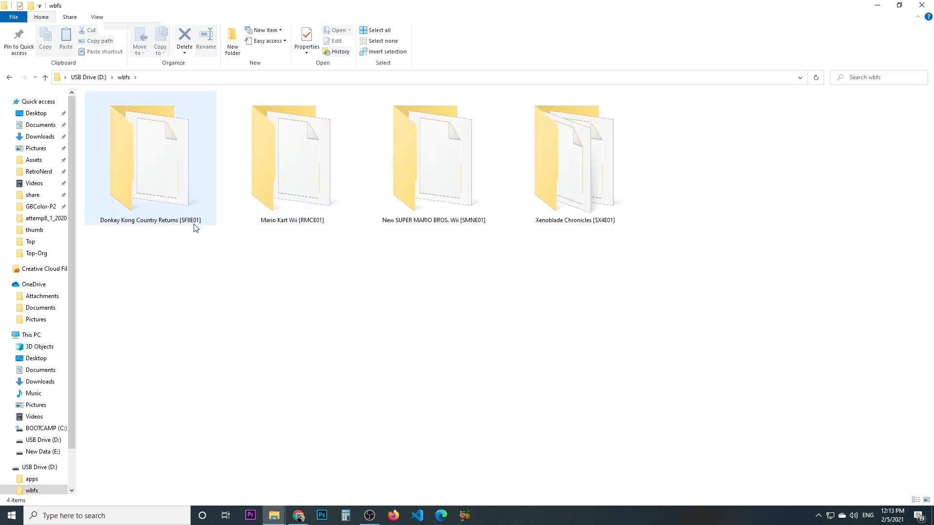
pyautogui.click(445, 234)
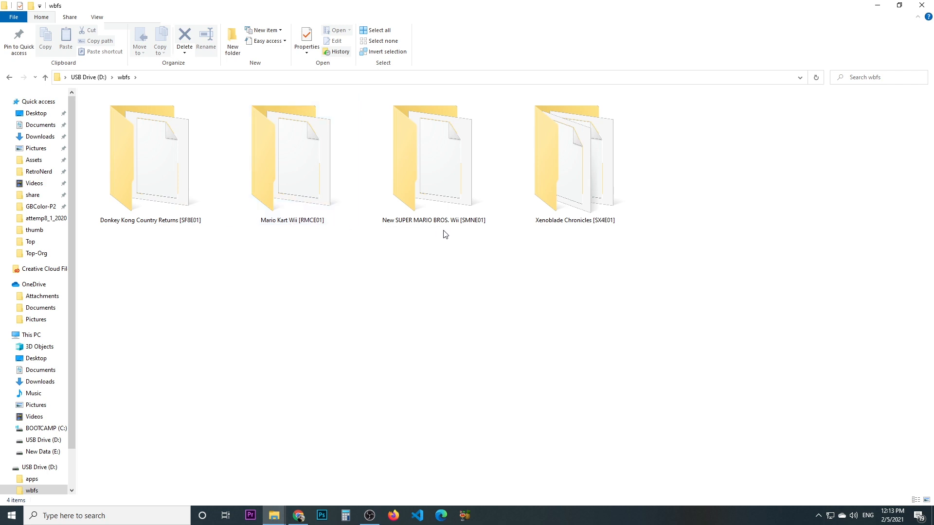
pyautogui.click(291, 155)
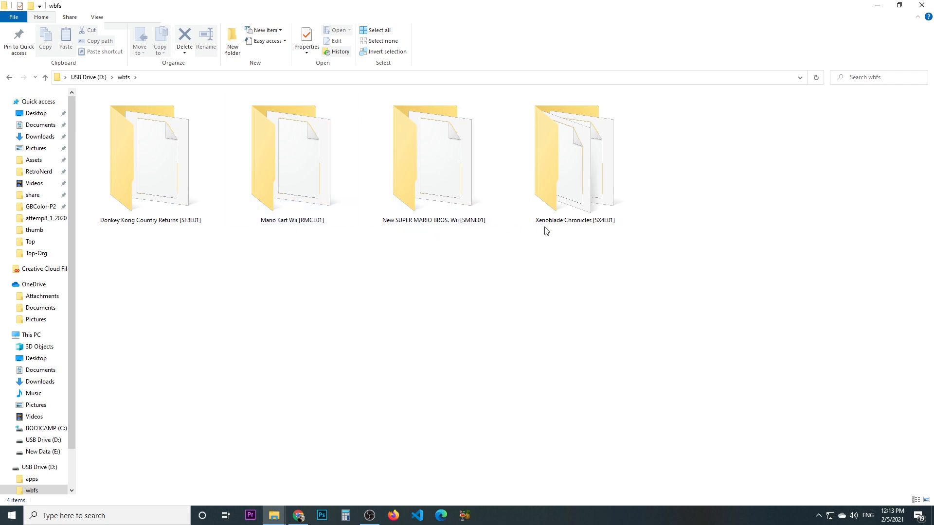
pyautogui.moveTo(353, 243)
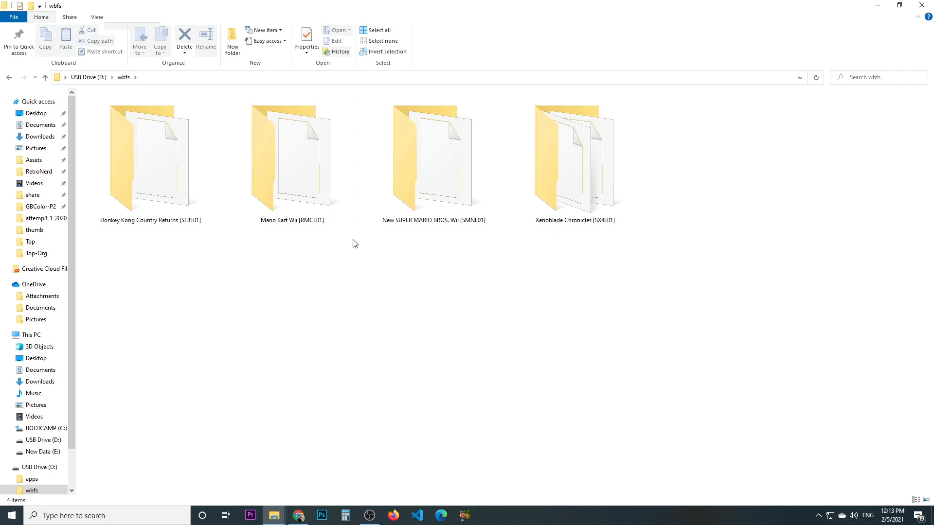
pyautogui.moveTo(275, 255)
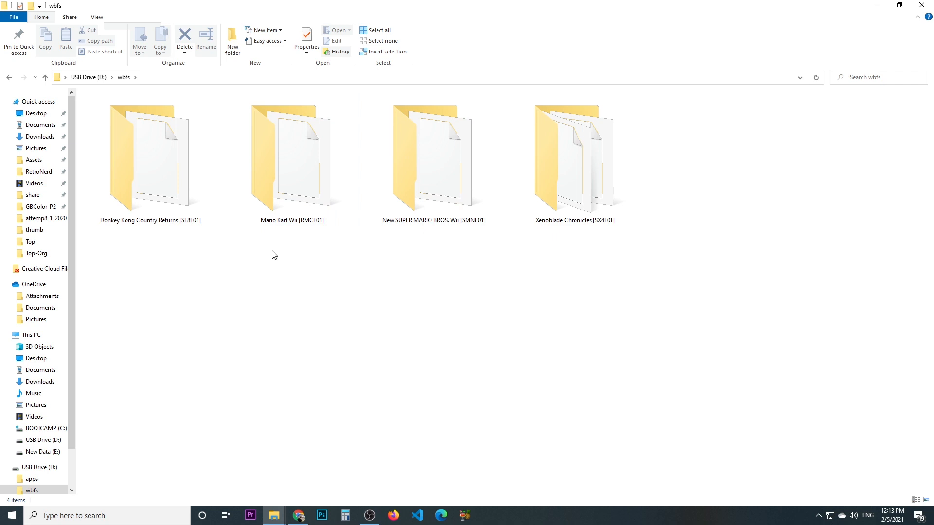
pyautogui.click(151, 155)
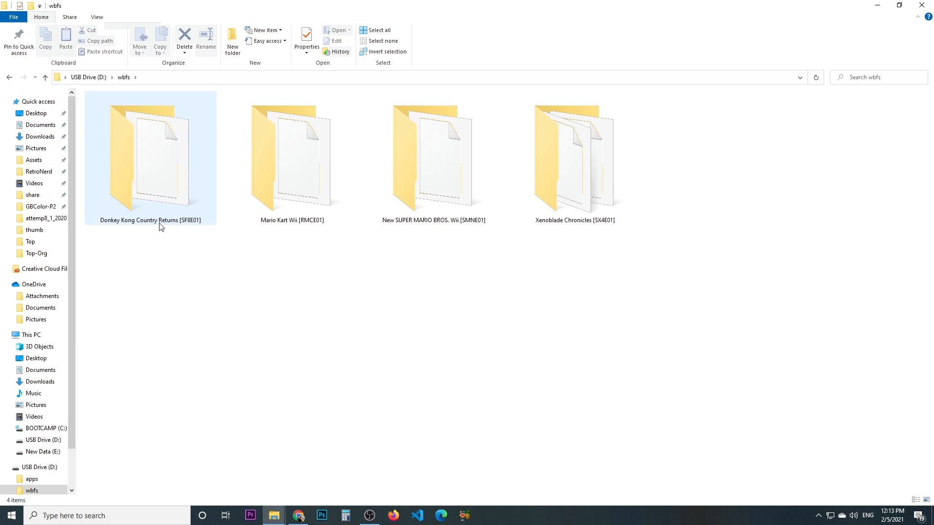
pyautogui.moveTo(163, 227)
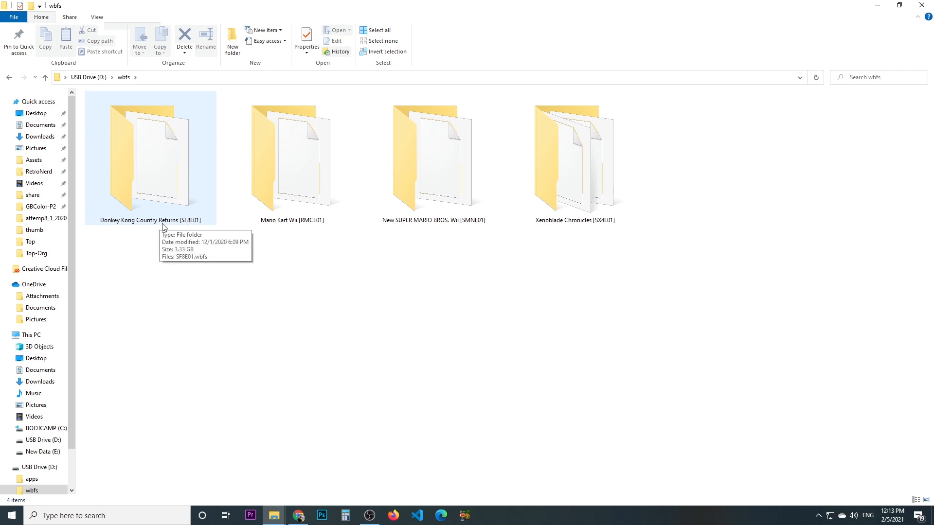
pyautogui.moveTo(190, 223)
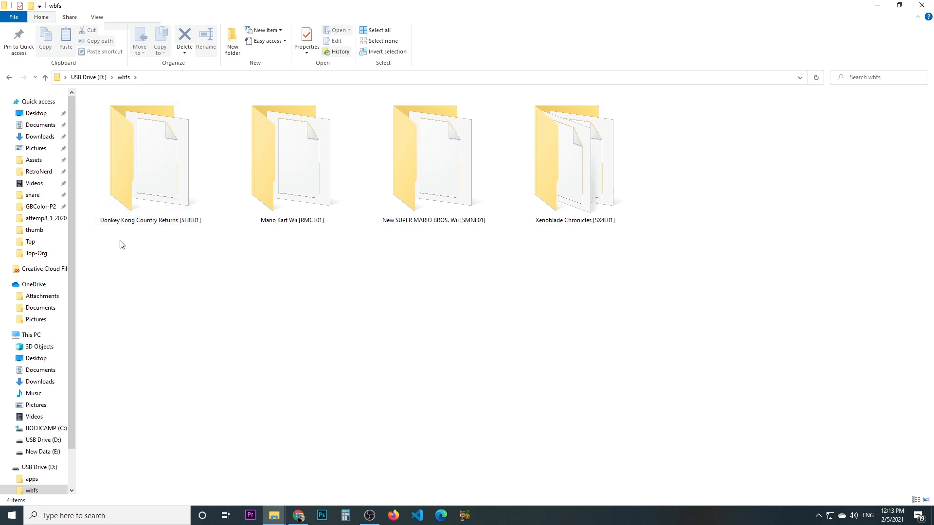
pyautogui.click(150, 150)
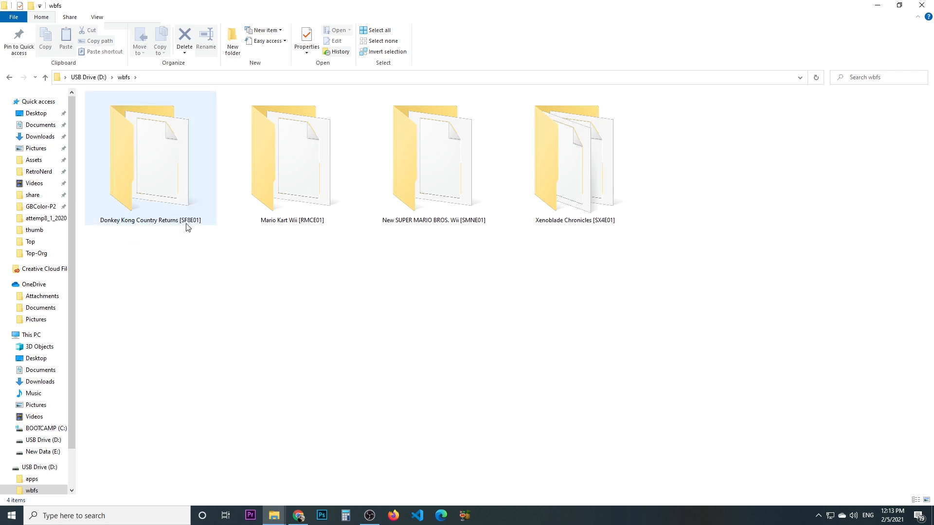
pyautogui.doubleClick(151, 151)
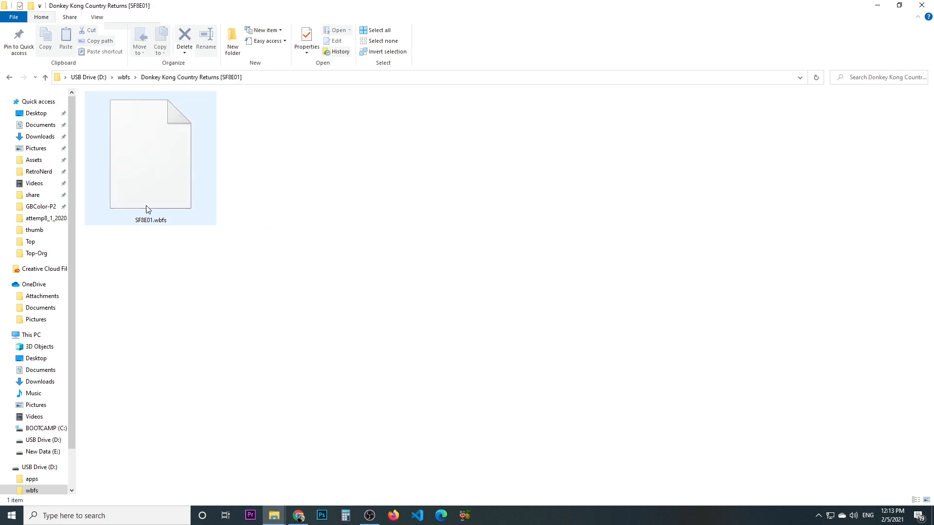
pyautogui.moveTo(142, 224)
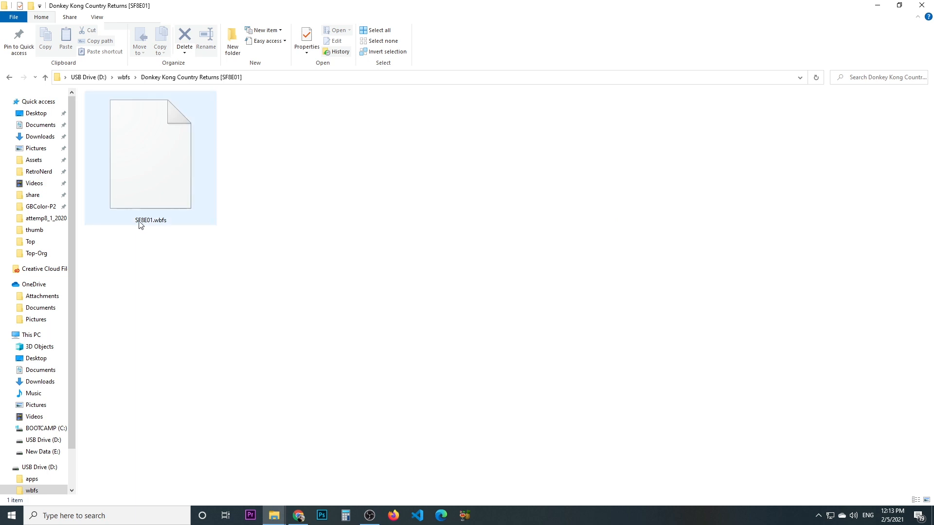
pyautogui.click(7, 79)
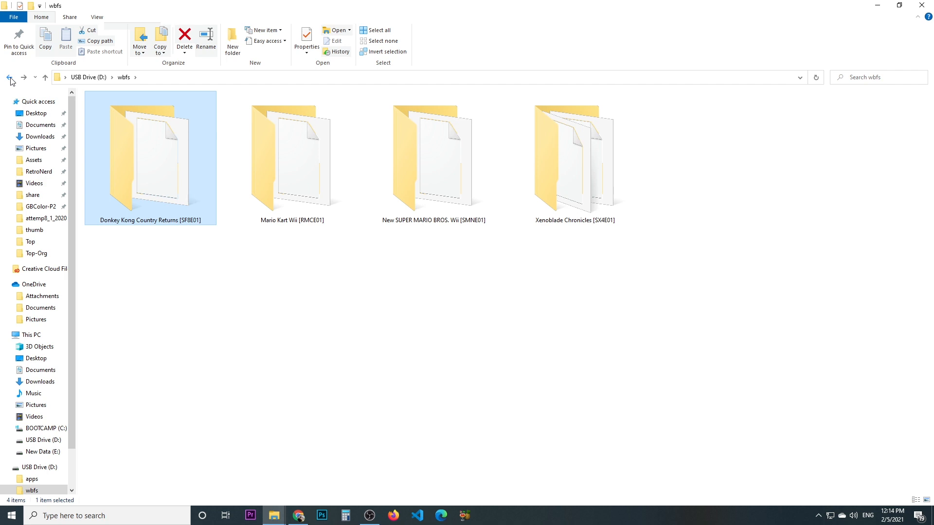
pyautogui.moveTo(7, 79)
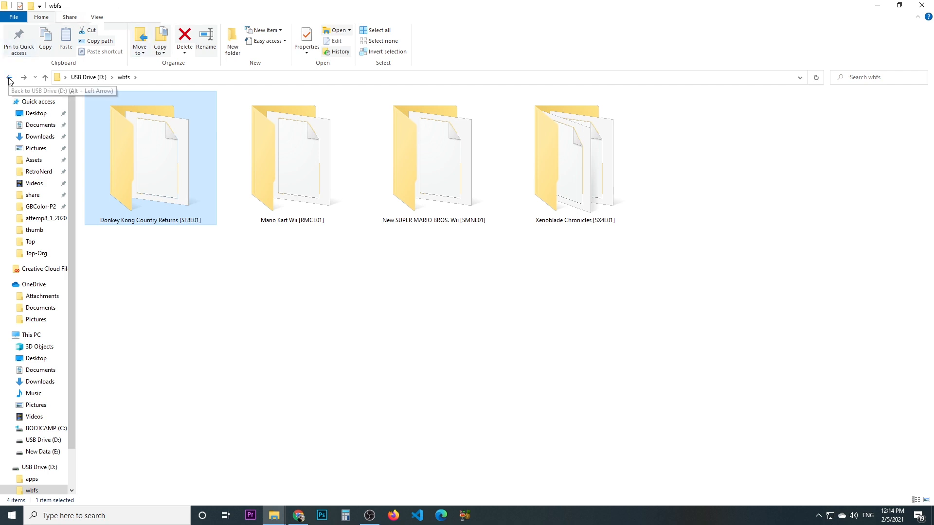
pyautogui.click(8, 80)
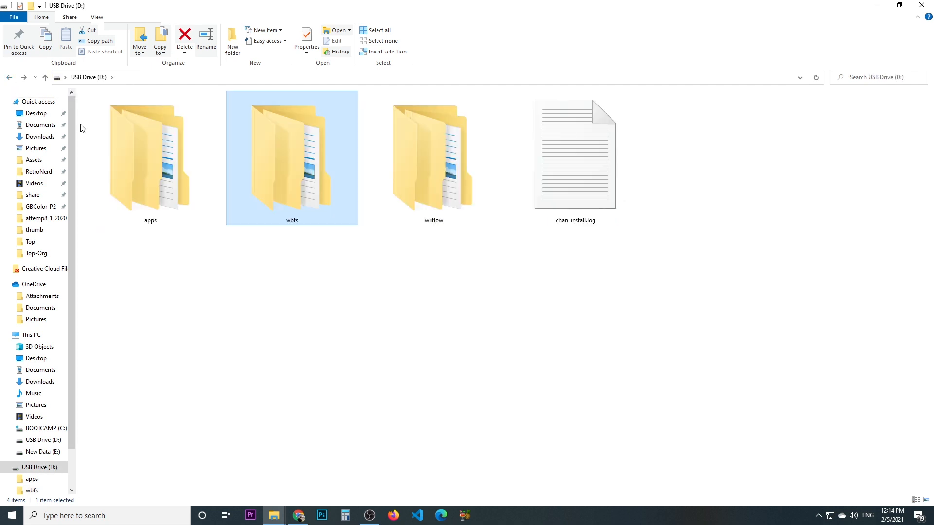
pyautogui.click(442, 158)
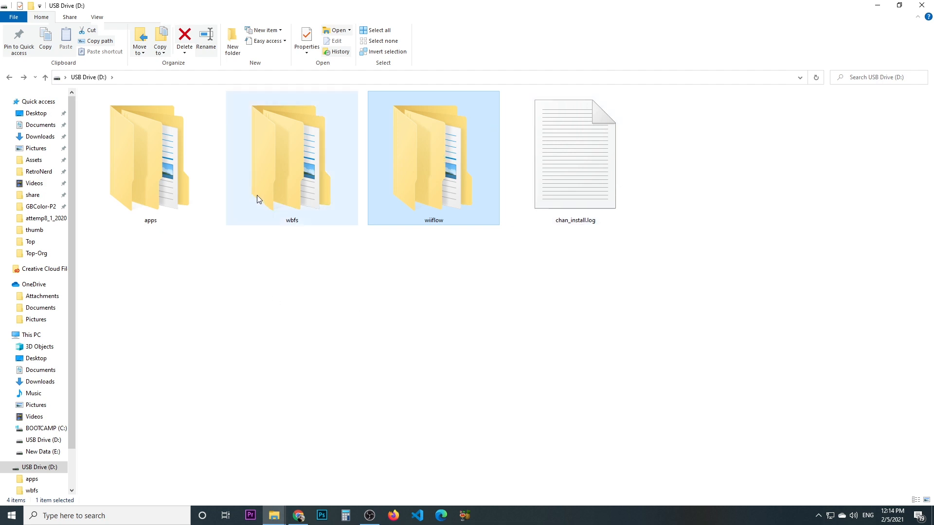
pyautogui.moveTo(258, 199)
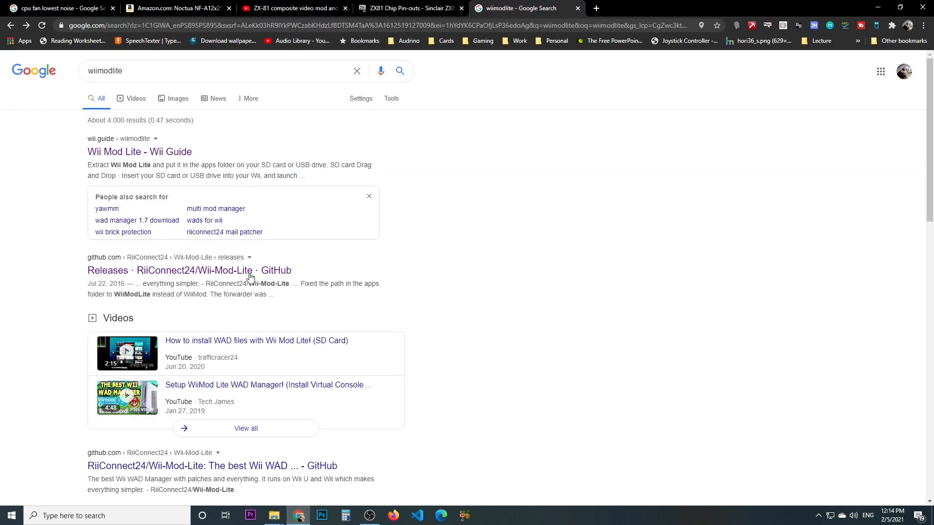
pyautogui.moveTo(409, 8)
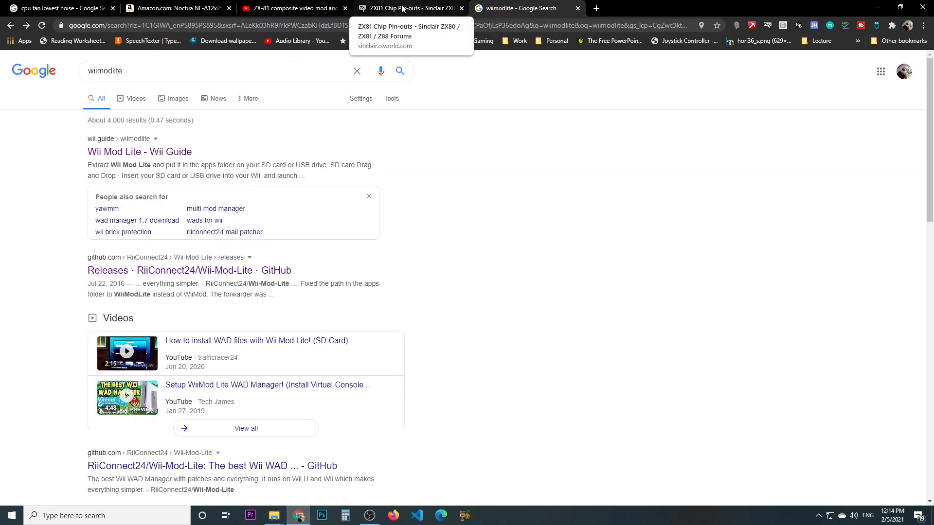
# - Follow the Wii Guide page's Wii Mod Lite link and download WiiModLite_v1.7.zip from GitHub
pyautogui.click(102, 71)
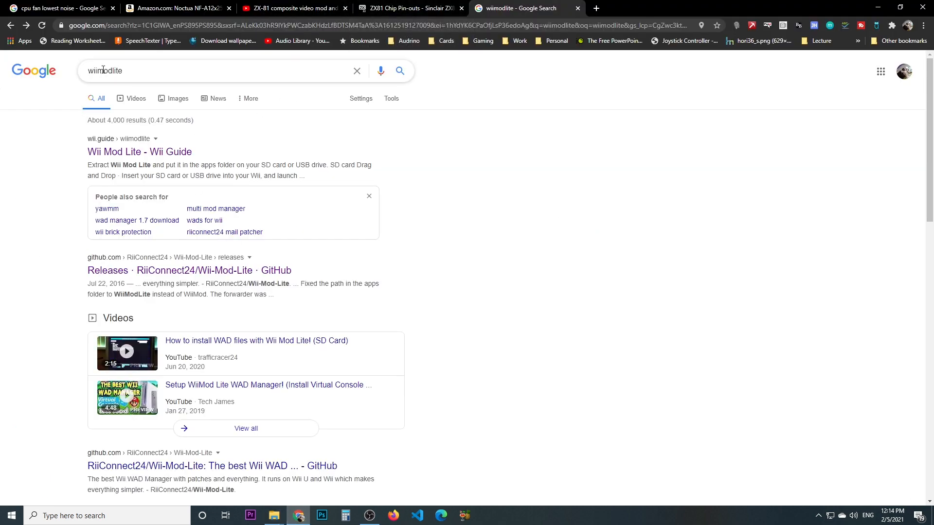
pyautogui.moveTo(118, 156)
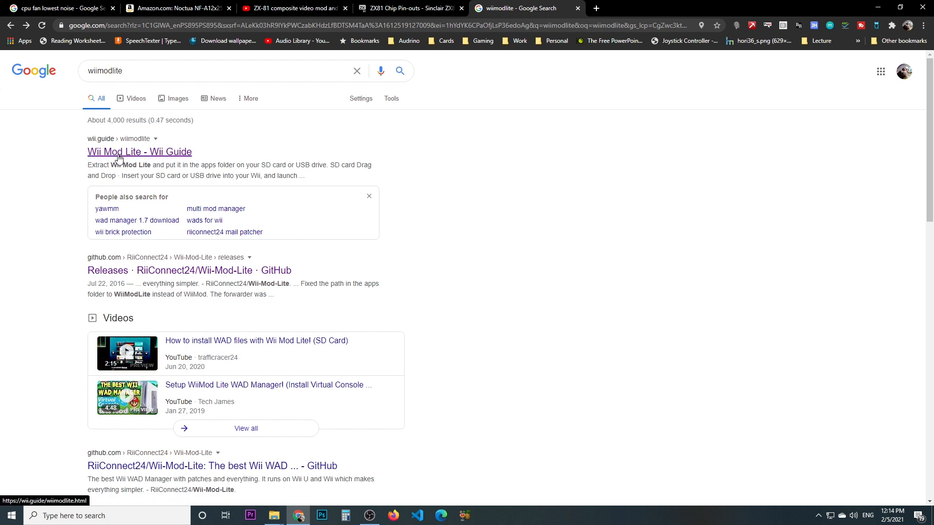
pyautogui.click(139, 152)
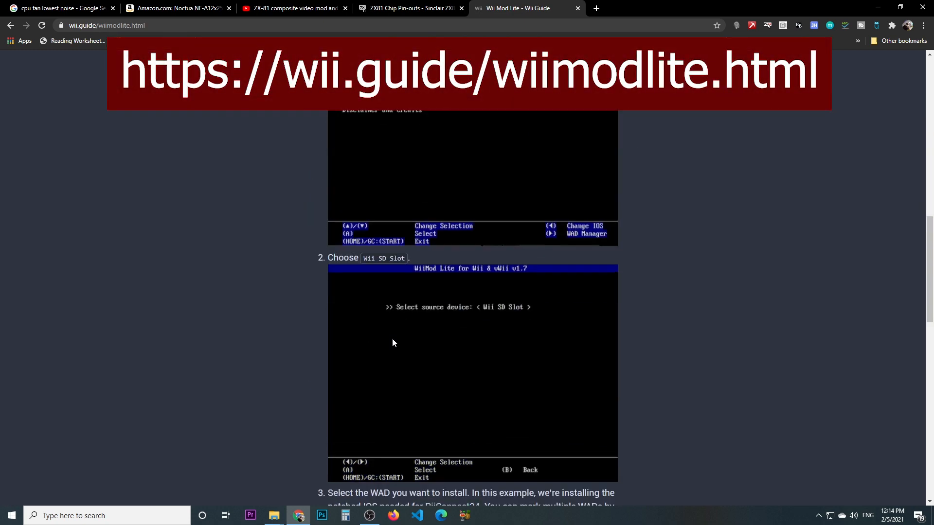
pyautogui.scroll(3)
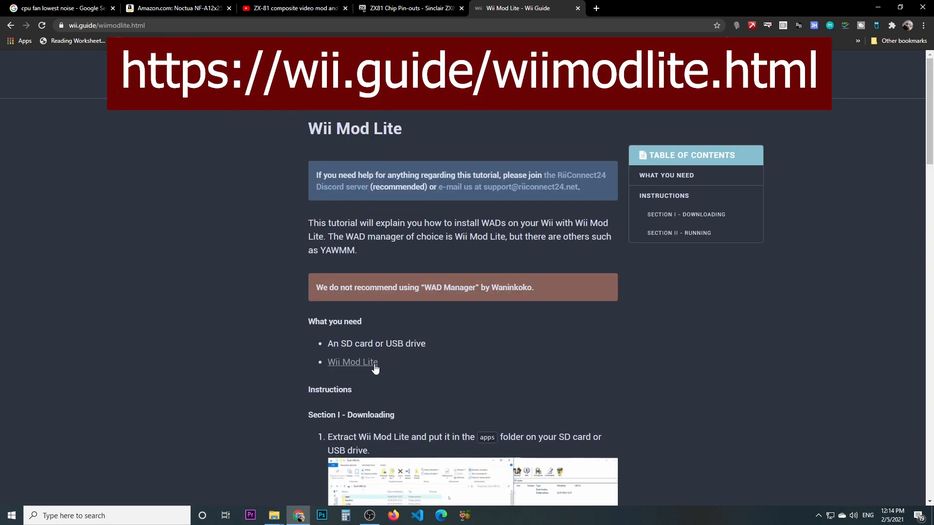
pyautogui.moveTo(374, 368)
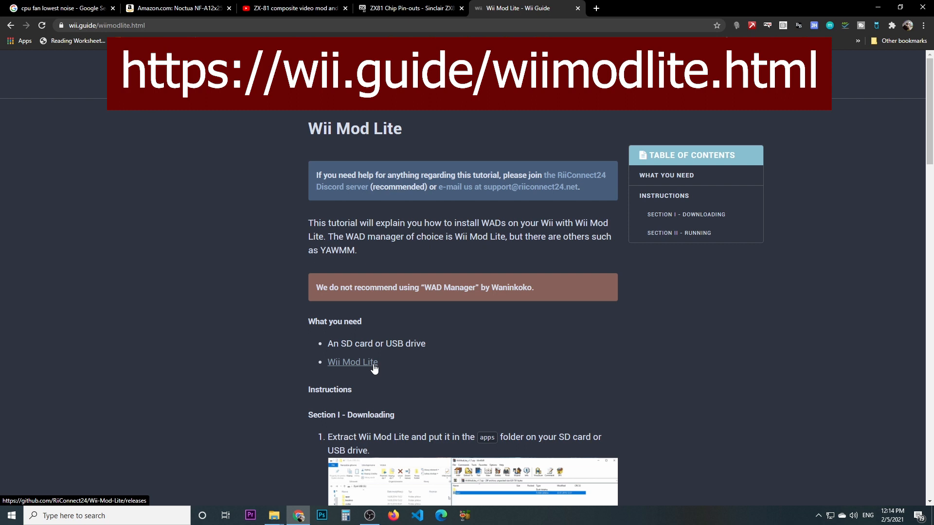
pyautogui.click(353, 362)
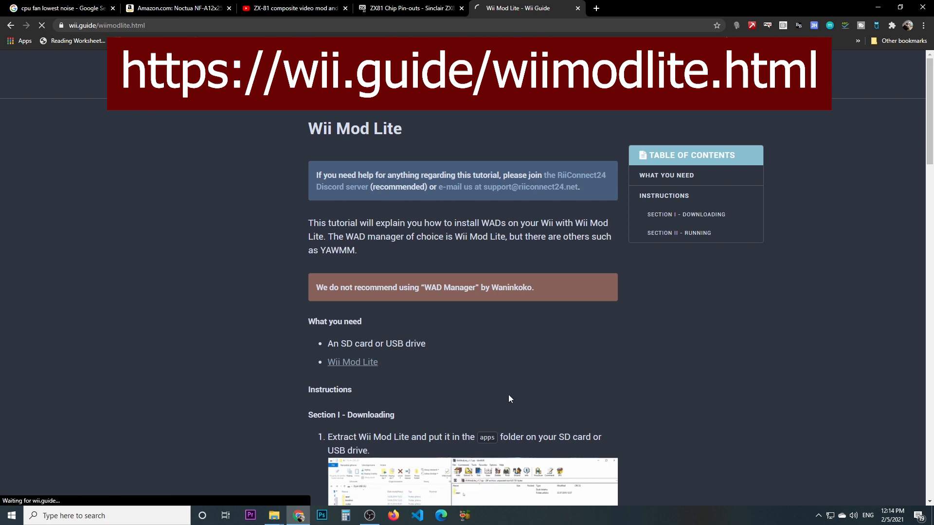
pyautogui.click(353, 362)
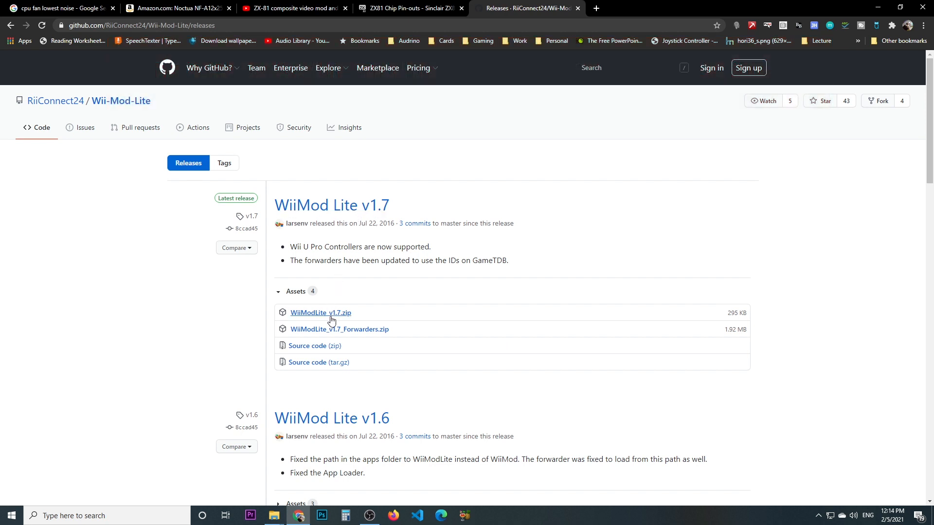
pyautogui.click(321, 313)
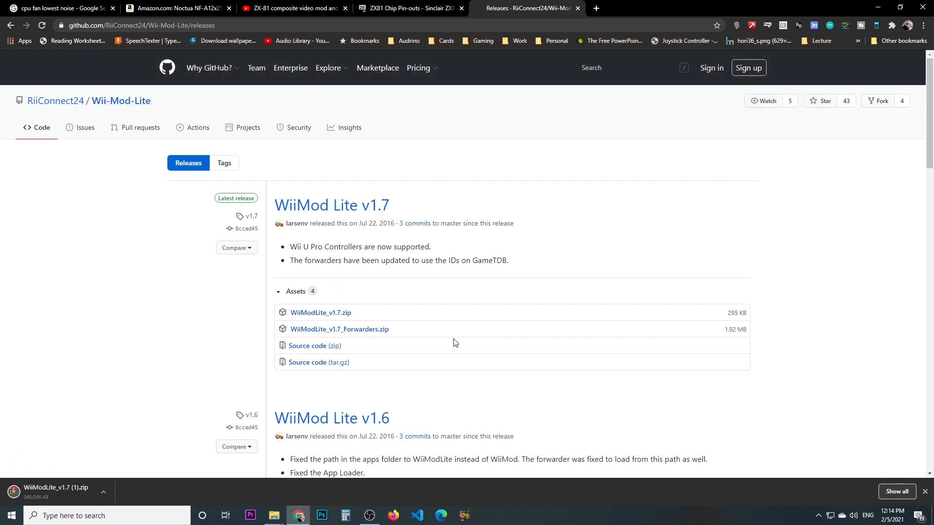
pyautogui.moveTo(223, 465)
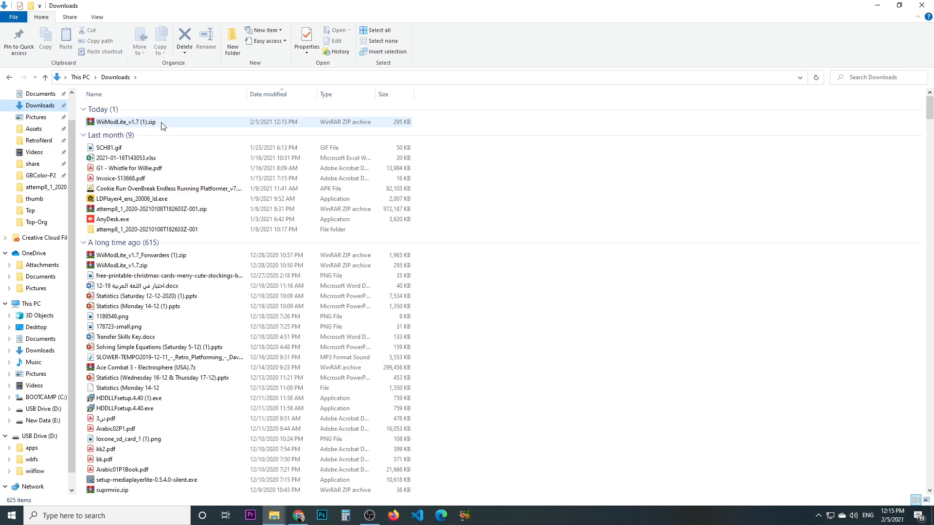
# - Extract the downloaded WiiModLite_v1.7 zip onto the root of USB Drive (D:)
pyautogui.rightClick(125, 122)
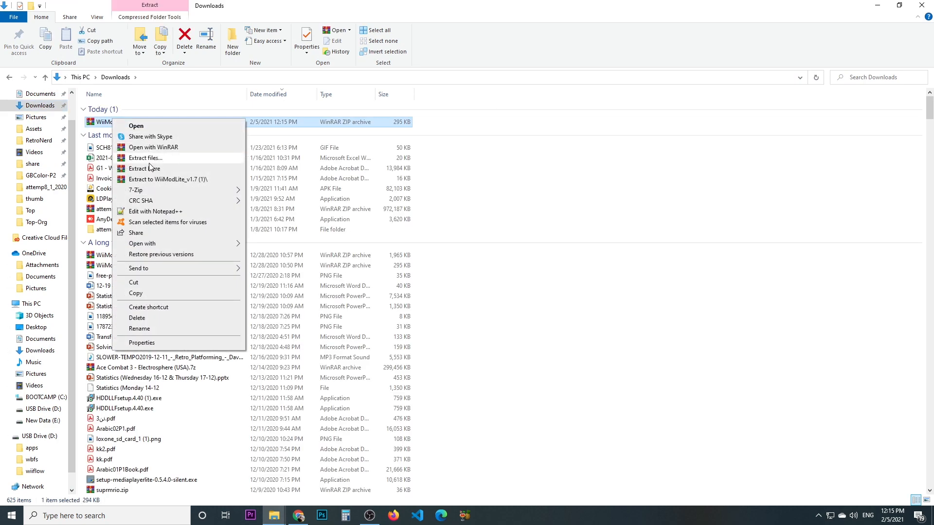
pyautogui.click(145, 158)
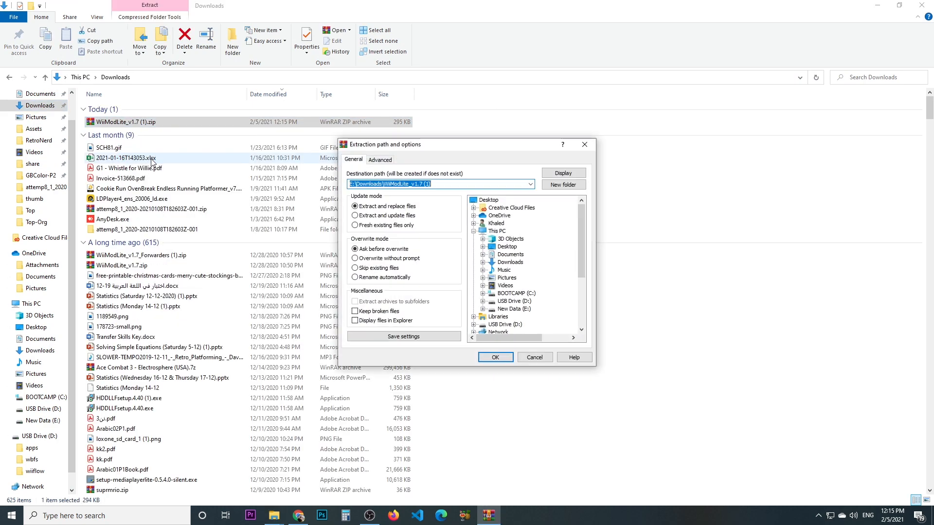
pyautogui.scroll(-3)
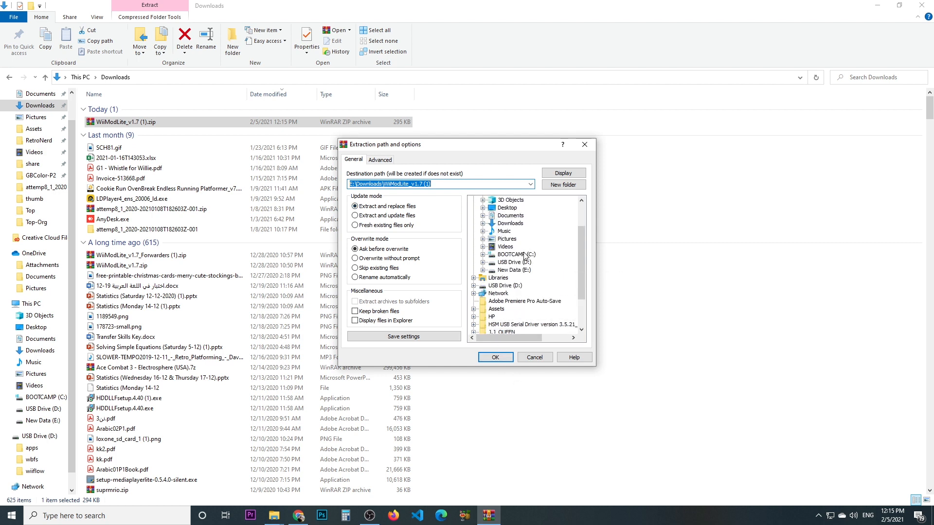
pyautogui.click(515, 262)
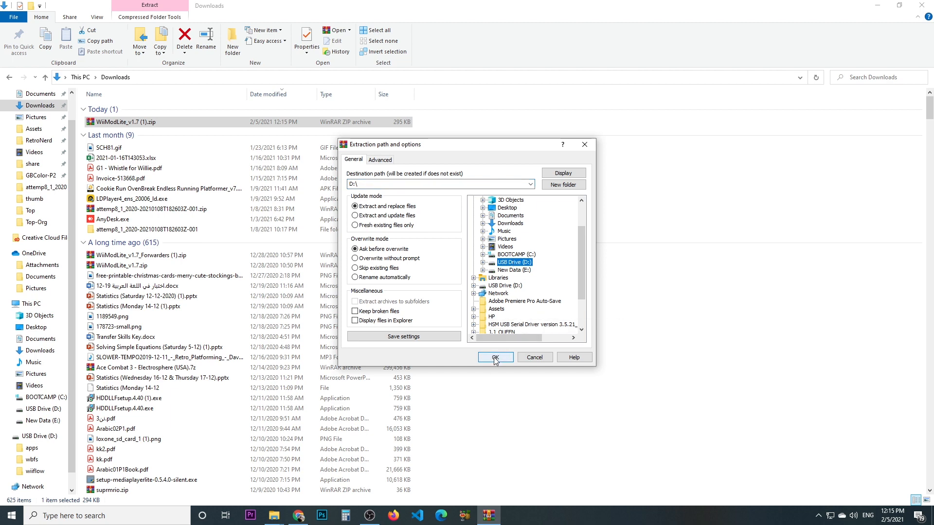
pyautogui.click(495, 357)
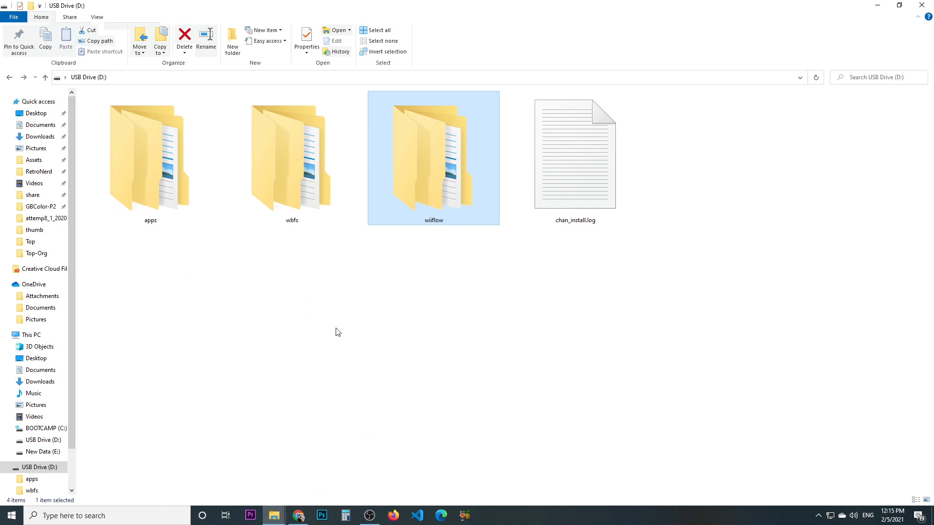
# - Check WiiModLite in apps, then open wbfs and select the Mario Kart Wii [RMCE01] folder
pyautogui.doubleClick(149, 155)
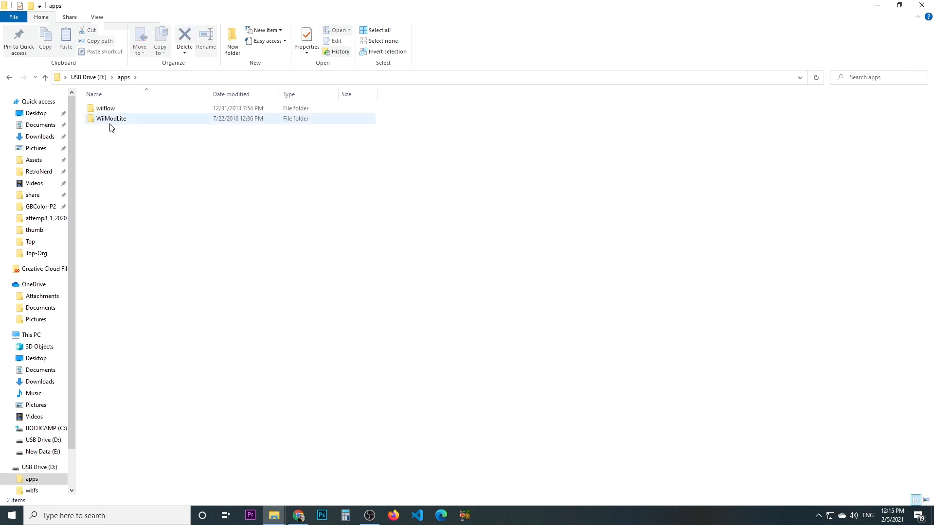
pyautogui.click(165, 178)
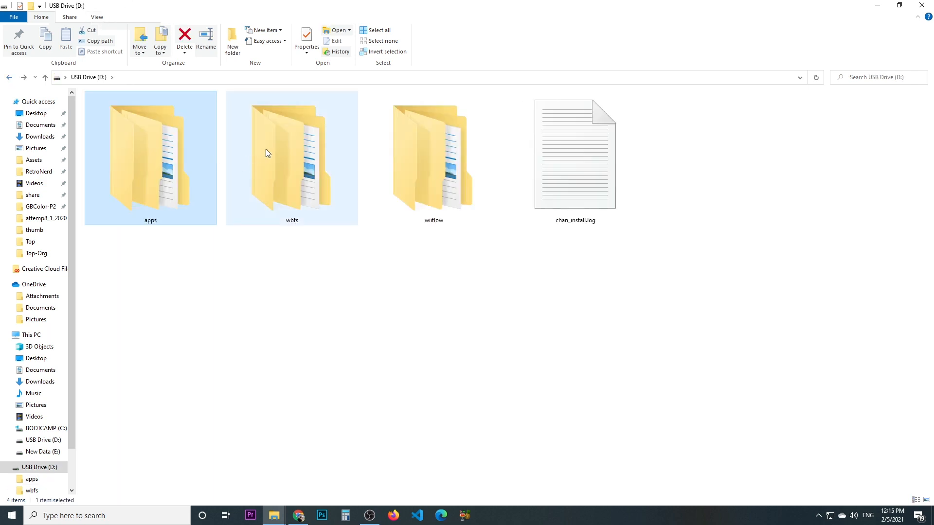
pyautogui.doubleClick(267, 153)
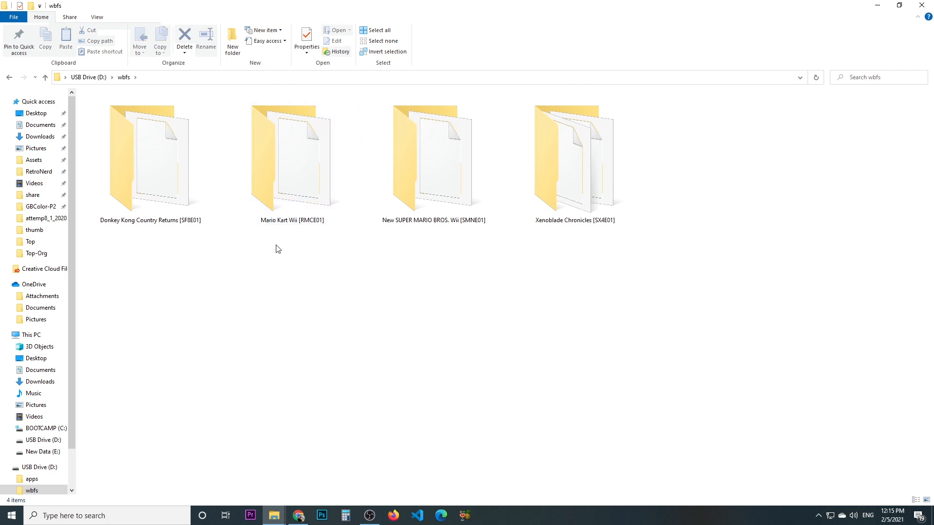
pyautogui.moveTo(261, 242)
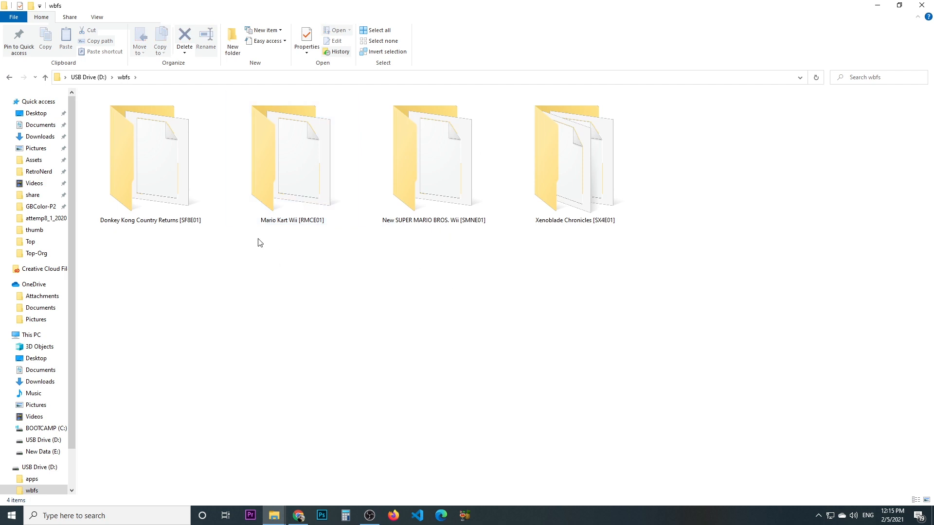
pyautogui.click(292, 161)
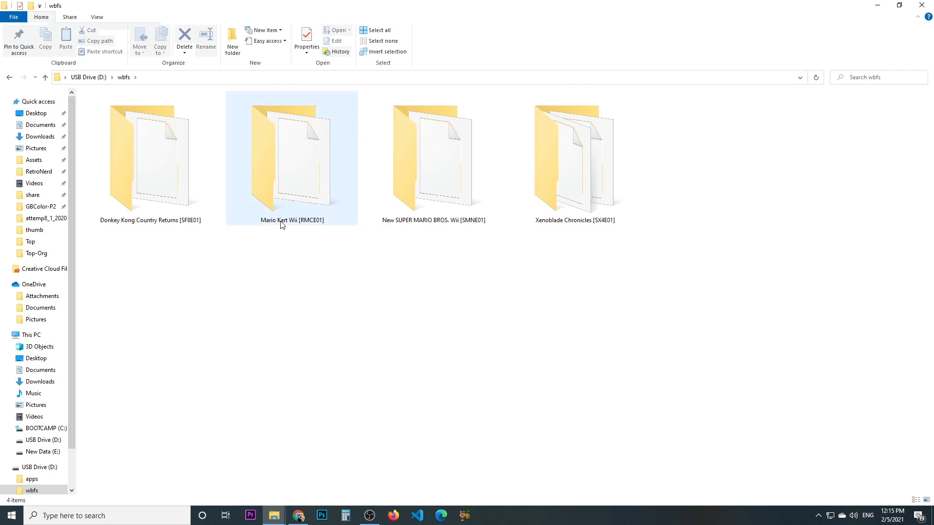
pyautogui.moveTo(283, 222)
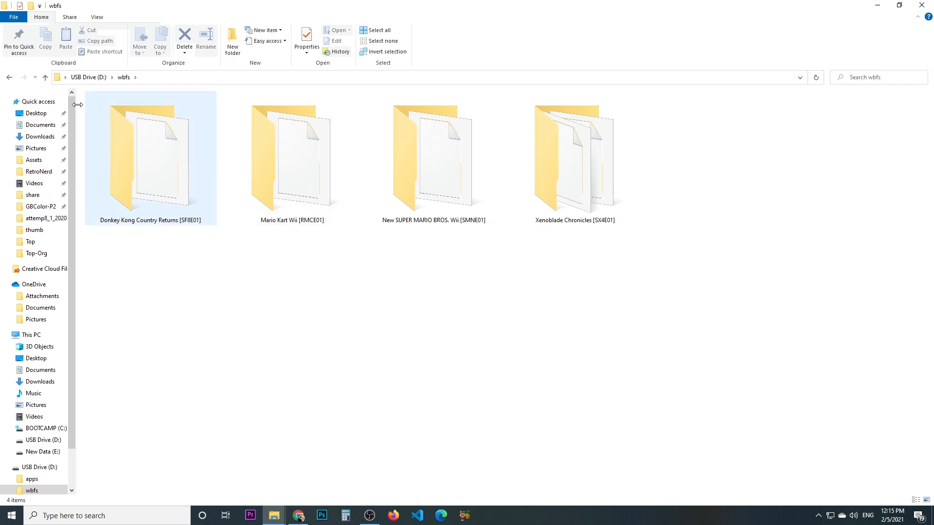
pyautogui.click(6, 78)
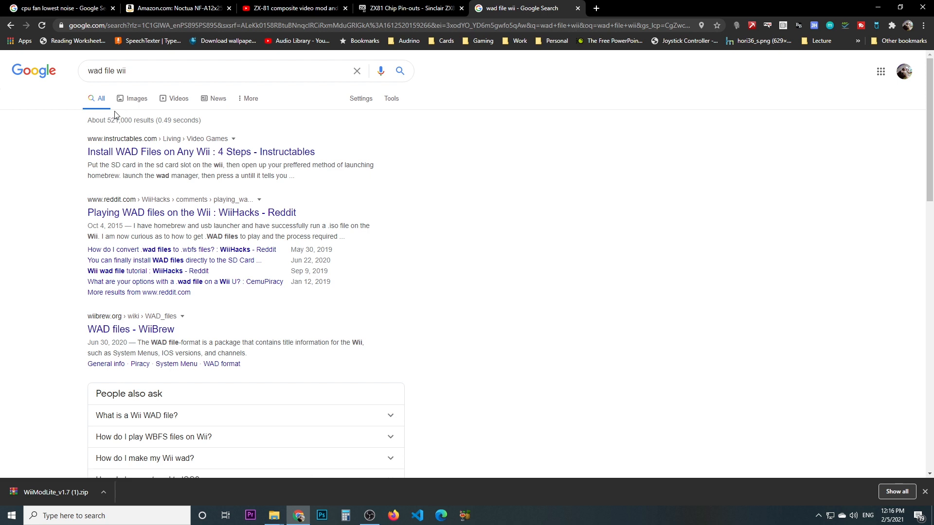
pyautogui.moveTo(11, 398)
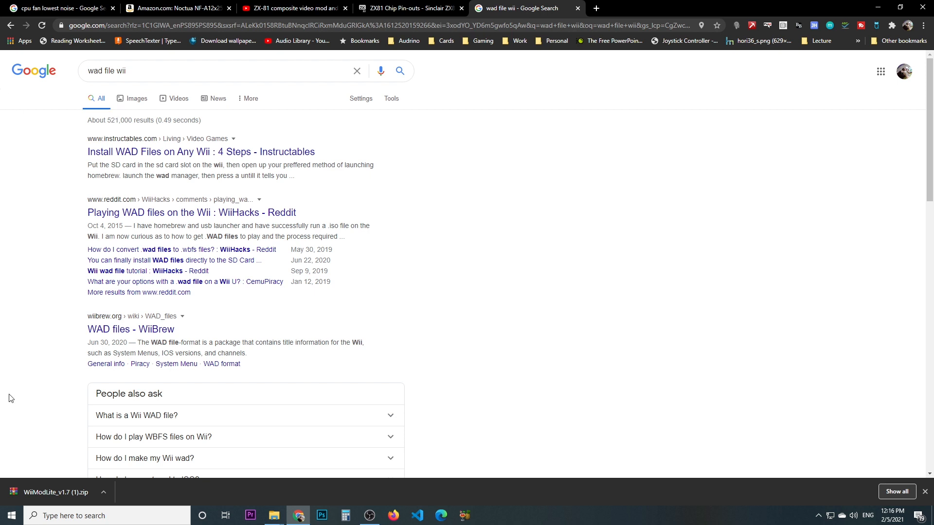
pyautogui.moveTo(274, 515)
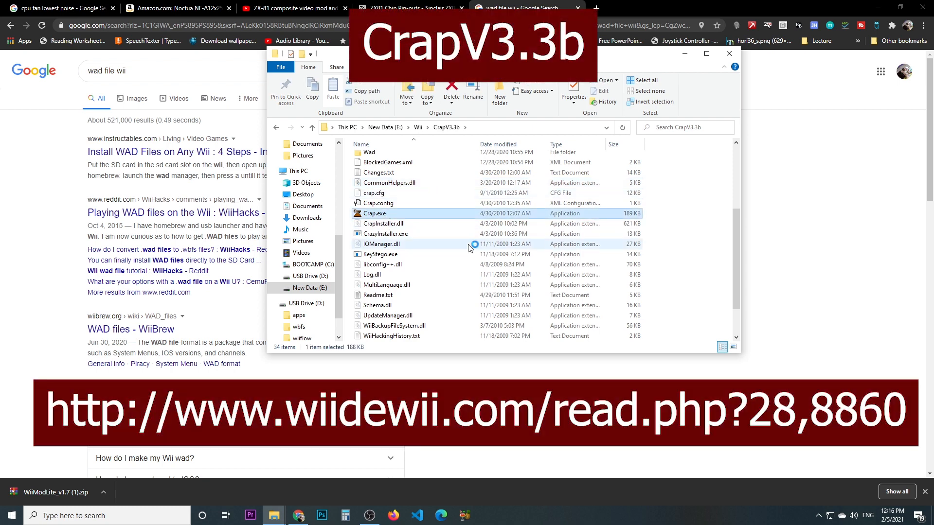
# - Pack a Mario Kart Wii channel WAD in CRAP 3.3b from the WBFS file using WiiFlow Forwarder
pyautogui.doubleClick(375, 214)
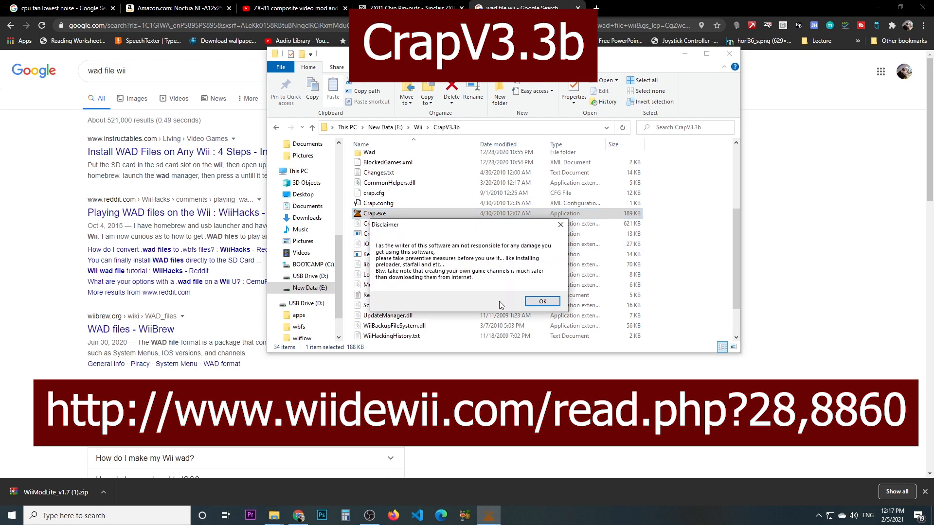
pyautogui.click(542, 302)
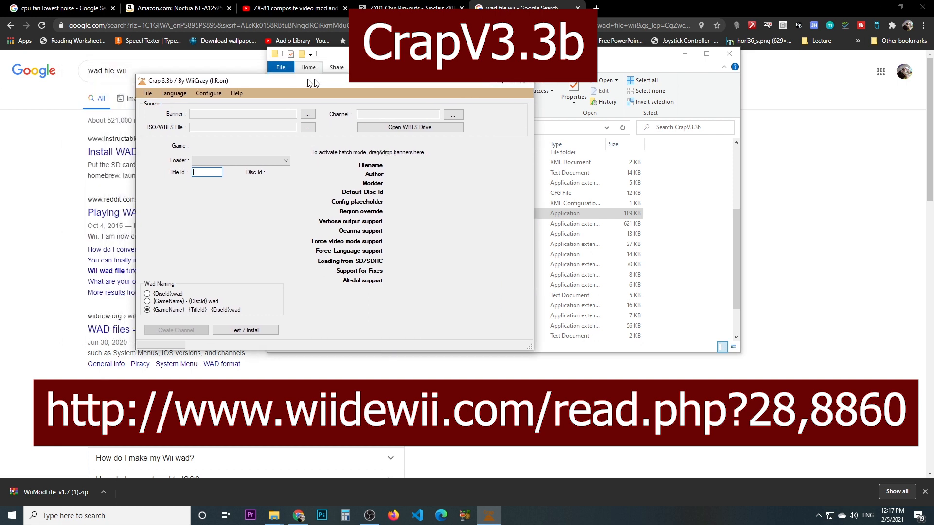
pyautogui.moveTo(316, 80); pyautogui.dragTo(359, 88)
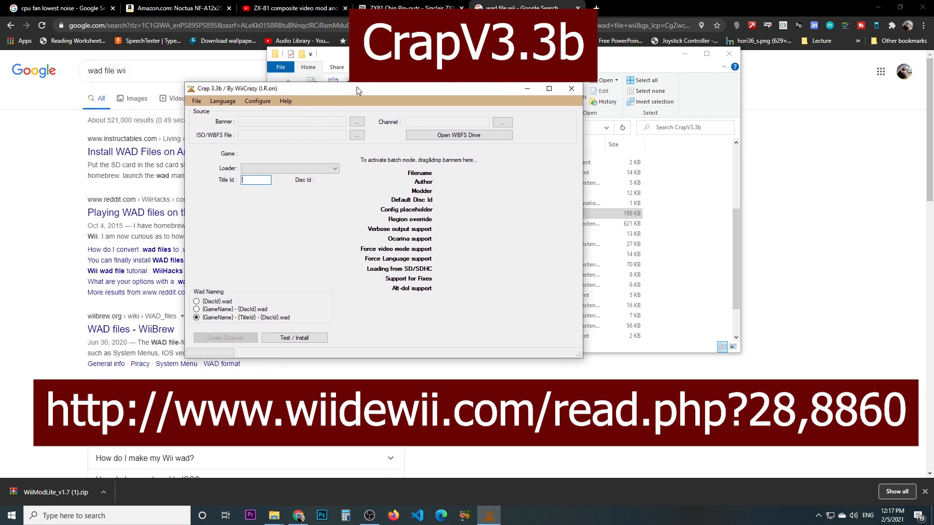
pyautogui.moveTo(334, 181)
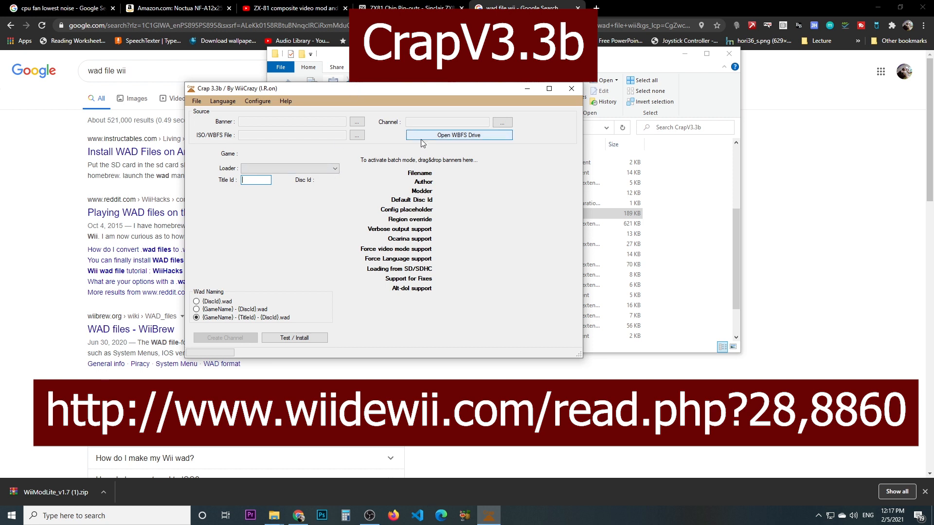
pyautogui.click(459, 135)
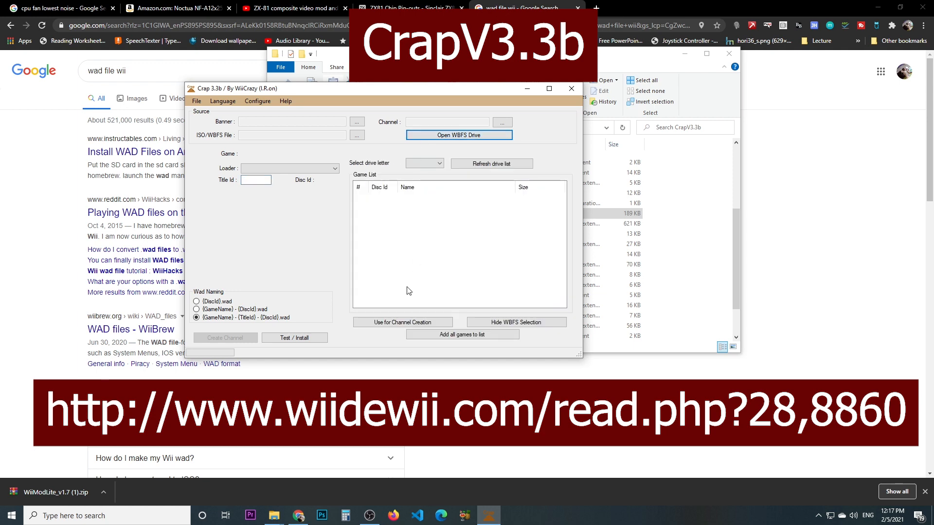
pyautogui.click(357, 135)
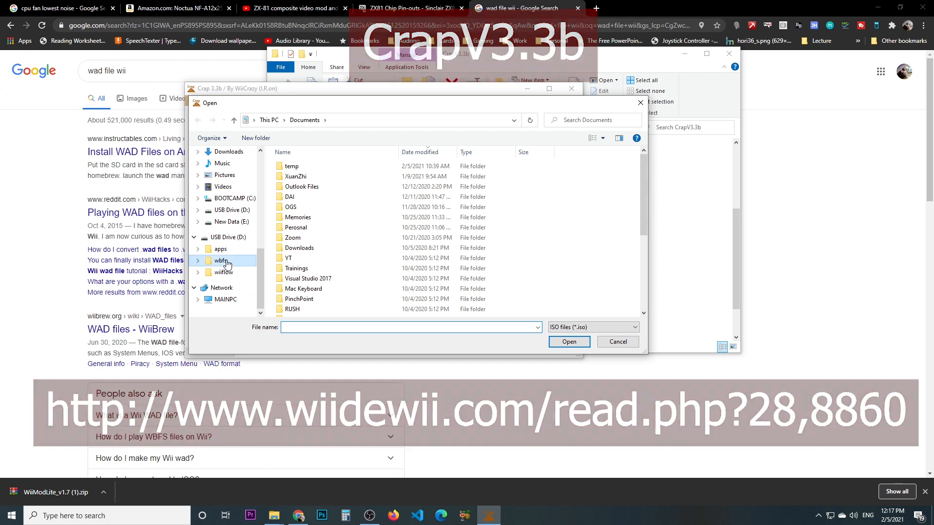
pyautogui.doubleClick(219, 261)
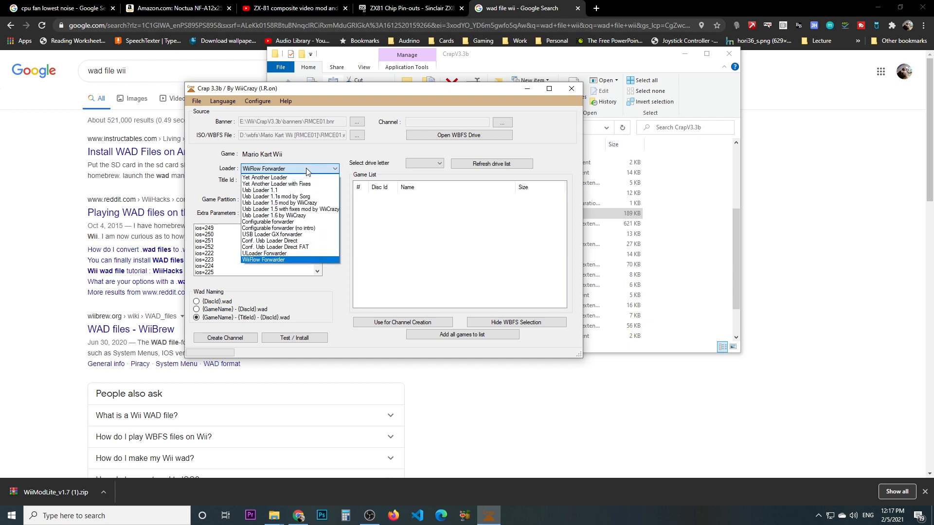
pyautogui.click(263, 260)
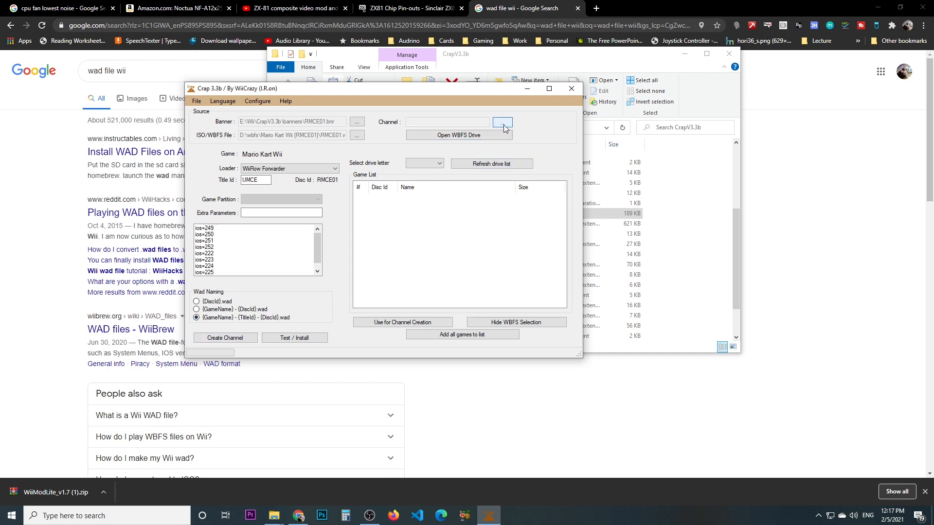
pyautogui.click(502, 122)
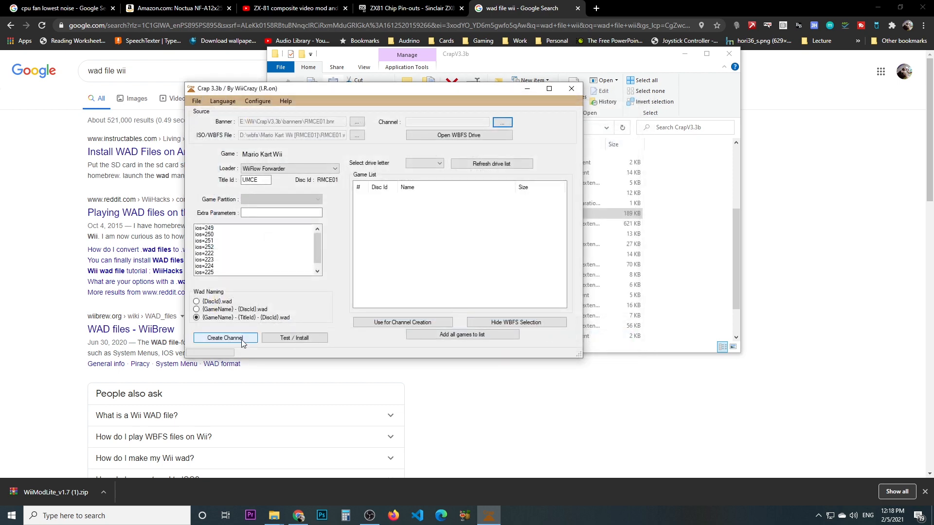
pyautogui.click(225, 338)
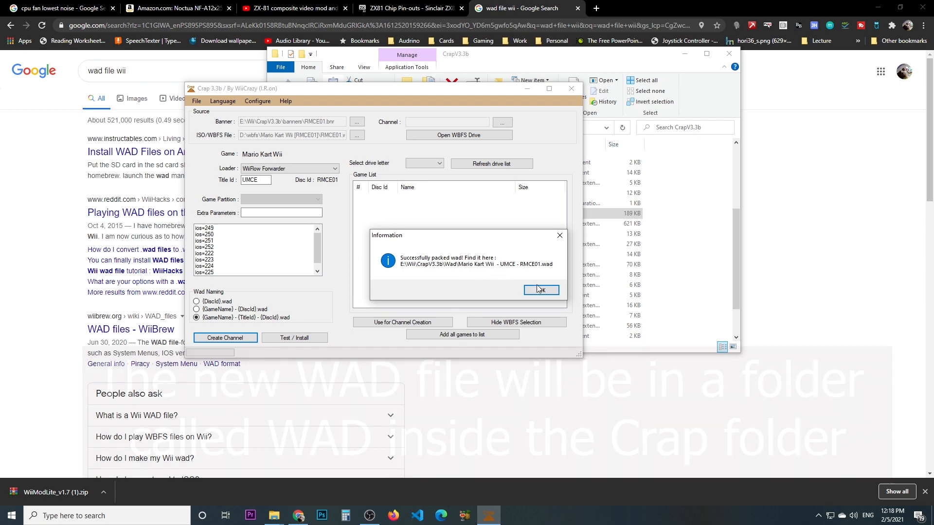
pyautogui.click(541, 290)
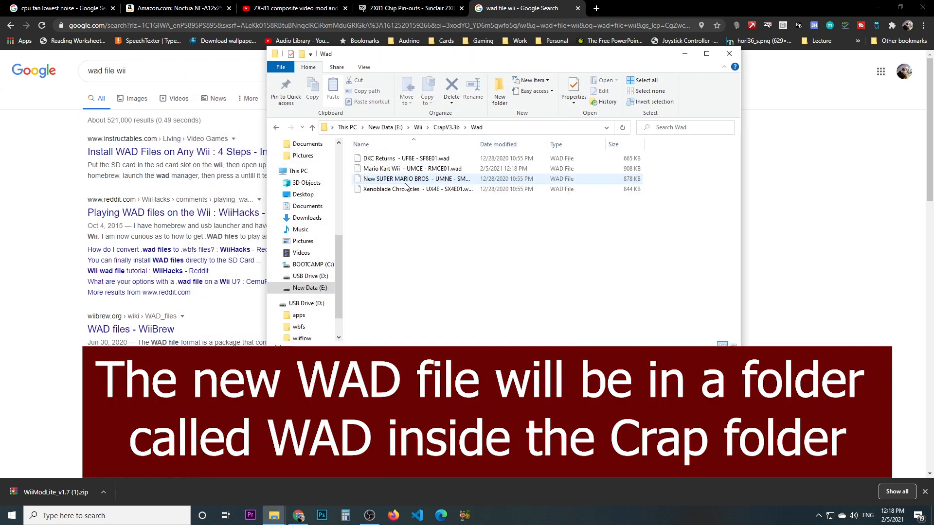
# - Copy the Mario Kart Wii .wad into a new WADS folder on USB Drive (D:)
pyautogui.click(407, 169)
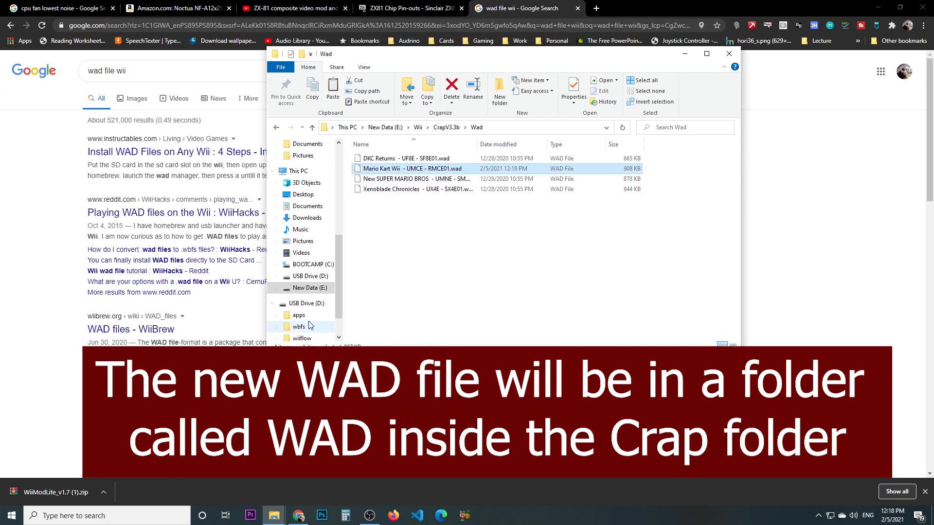
pyautogui.click(306, 303)
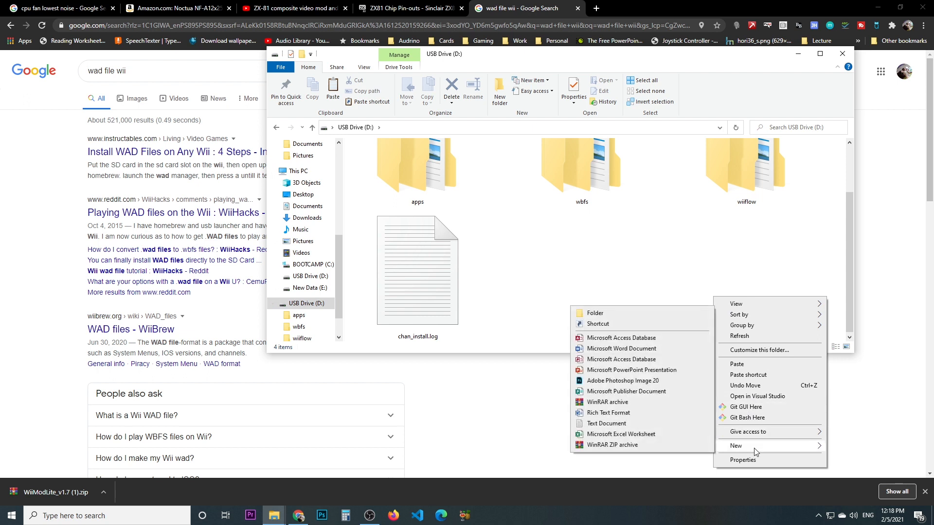
pyautogui.click(595, 313)
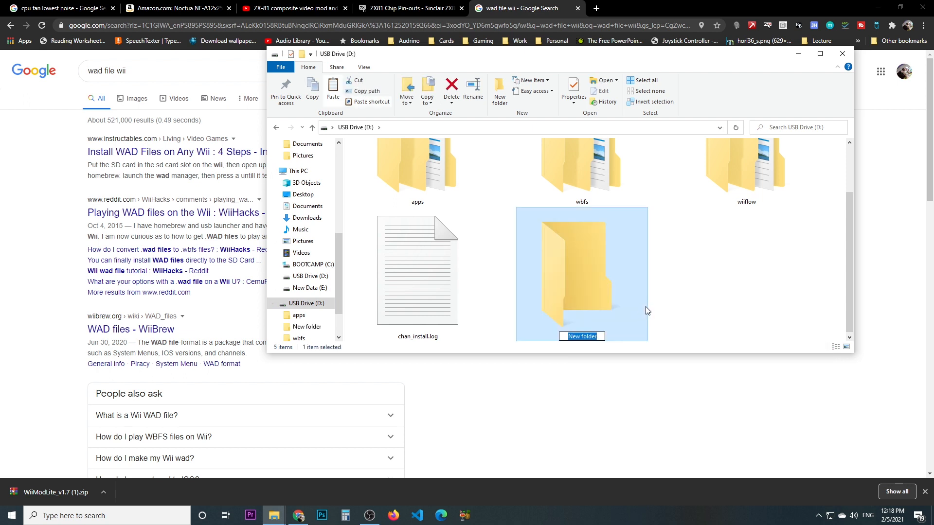
pyautogui.write('WADS')
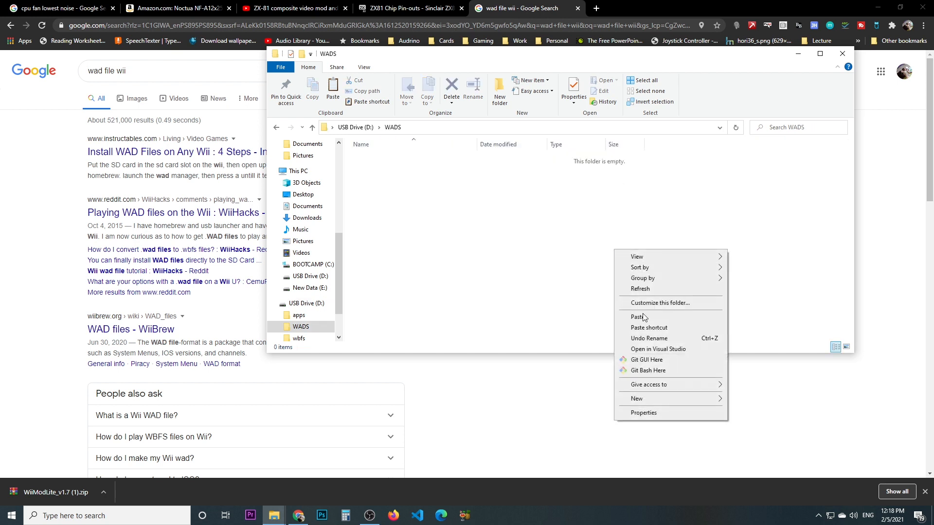
pyautogui.click(636, 316)
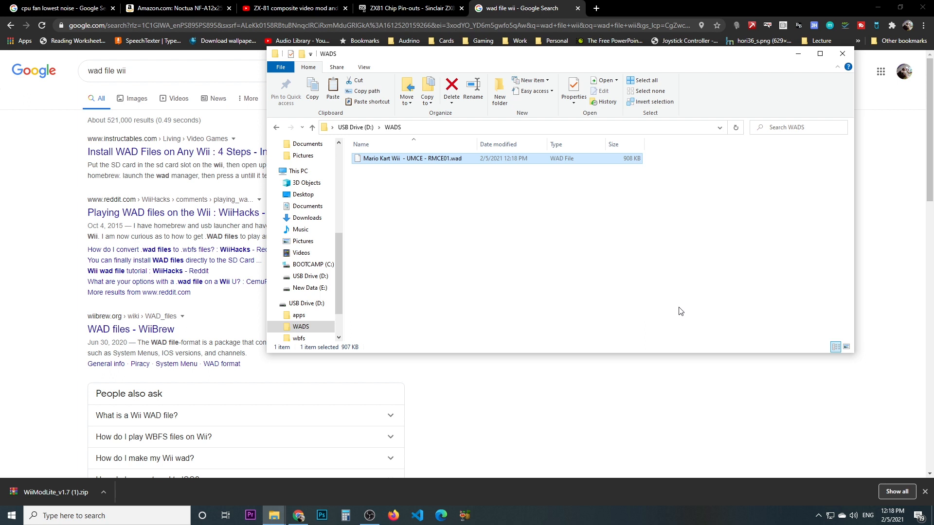
pyautogui.moveTo(344, 279)
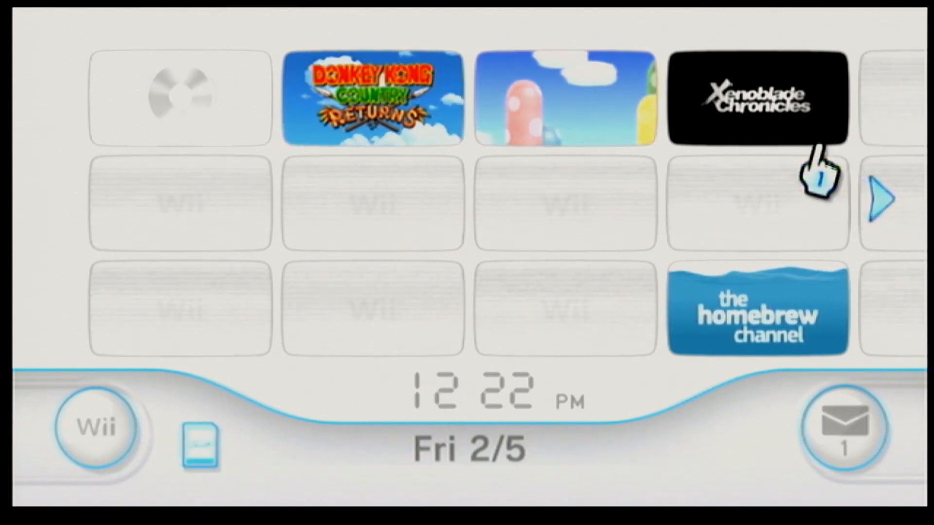
pyautogui.moveTo(822, 303)
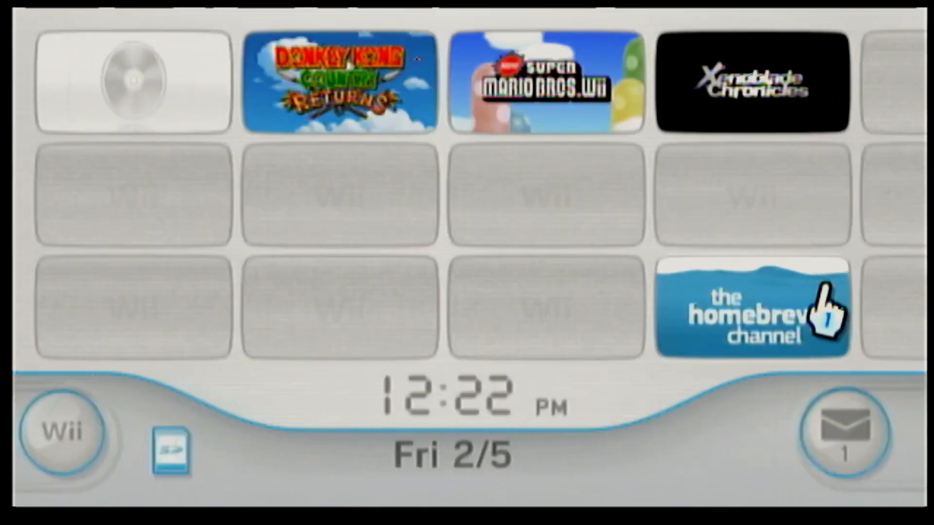
# - Start The Homebrew Channel from its Wii Menu tile
pyautogui.click(752, 314)
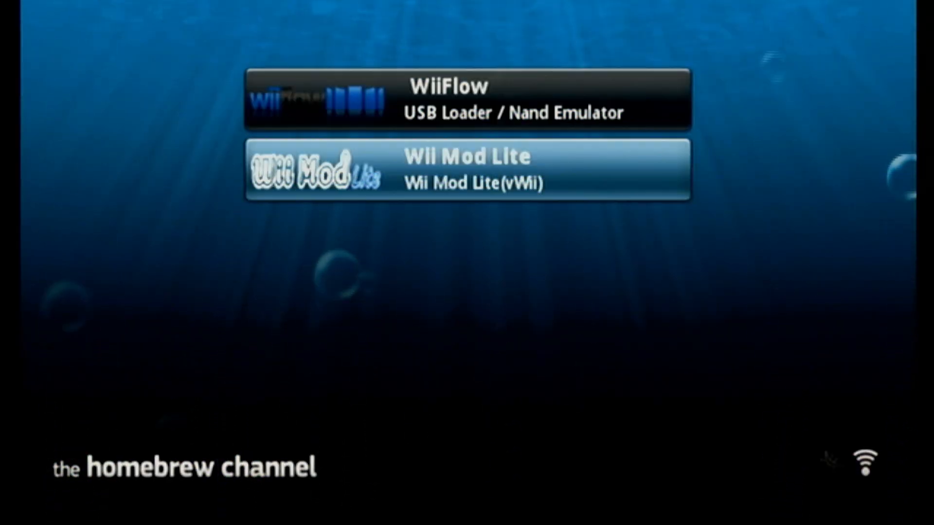
# - Select Wii Mod Lite in the Homebrew Channel list and load it
pyautogui.click(458, 173)
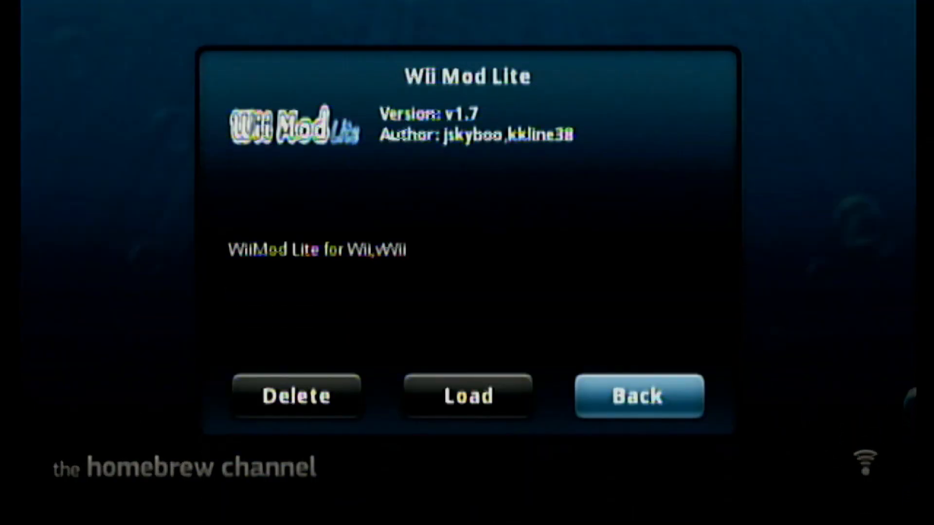
pyautogui.moveTo(468, 397)
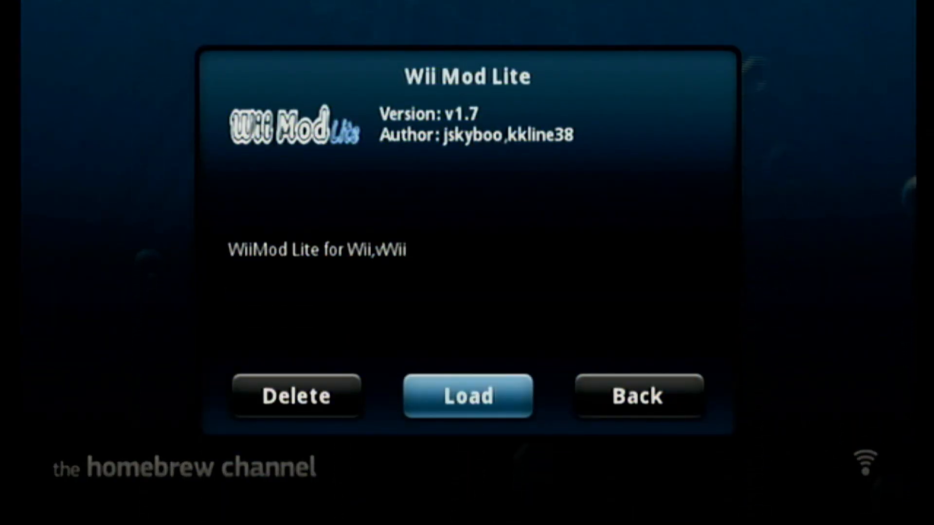
pyautogui.click(469, 396)
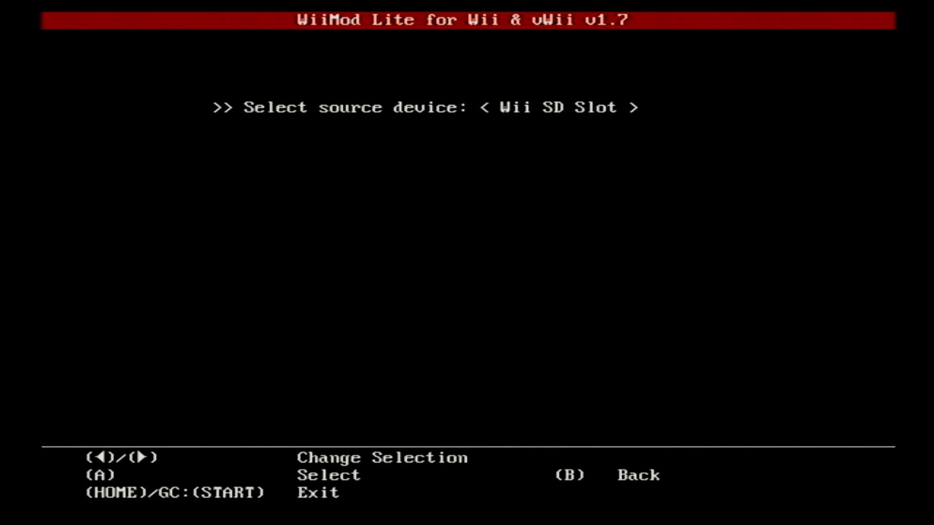
# - Install the Mario Kart Wii WAD from the SD source, then exit WiiMod Lite with HOME
pyautogui.press('a')
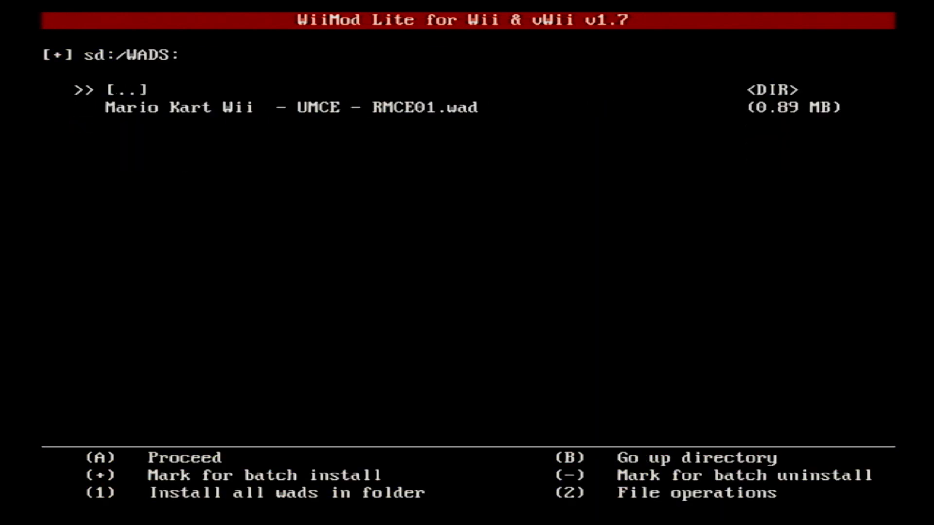
pyautogui.press('down')
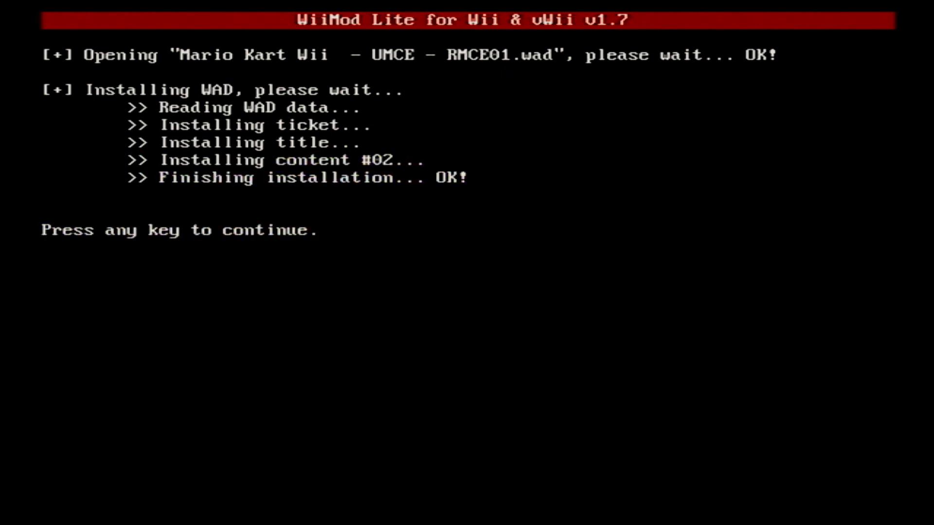
pyautogui.press('enter')
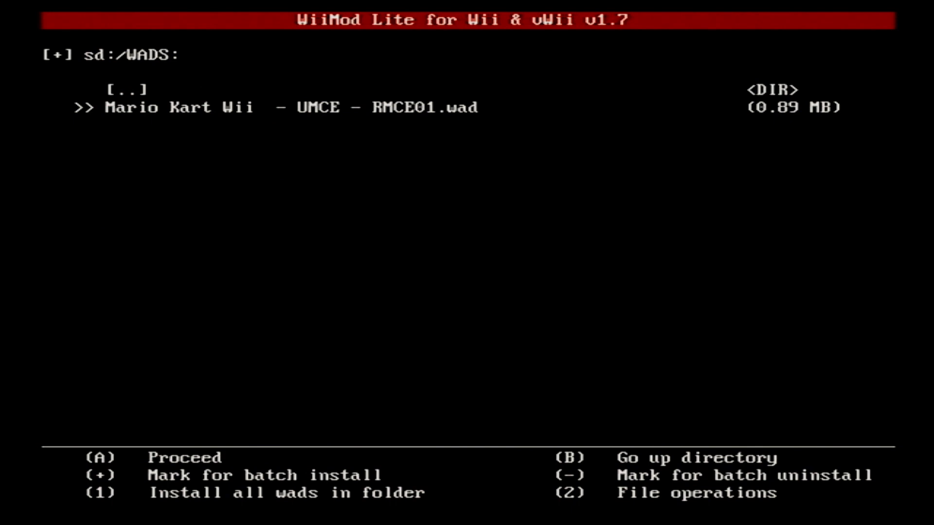
pyautogui.press('B')
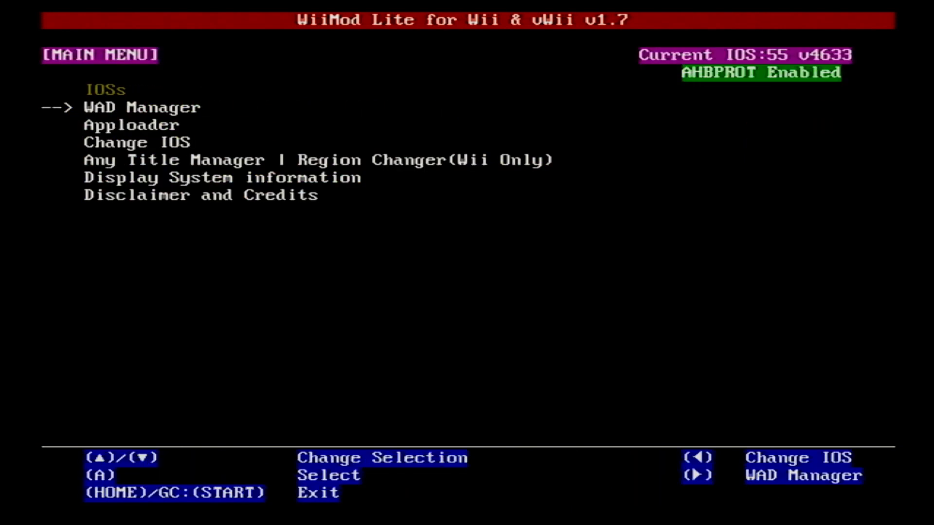
pyautogui.press('HOME')
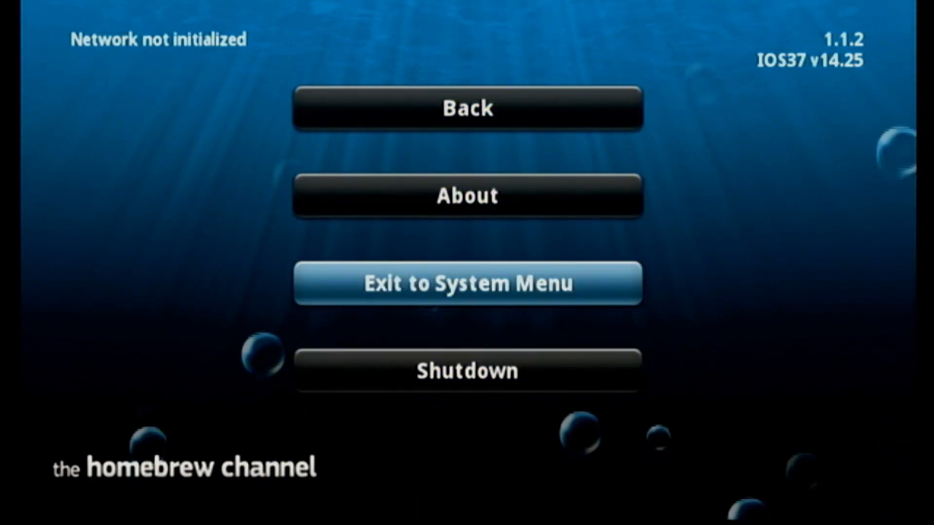
pyautogui.click(467, 283)
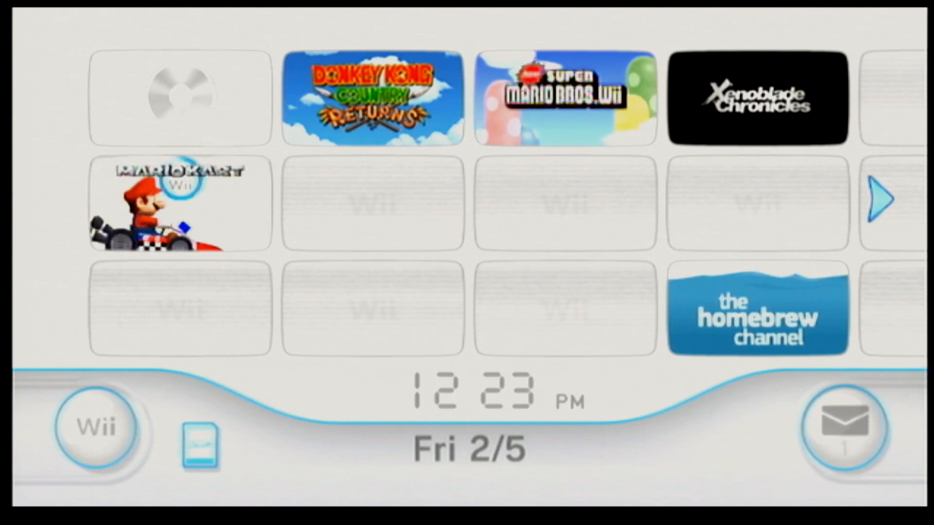
pyautogui.moveTo(179, 220)
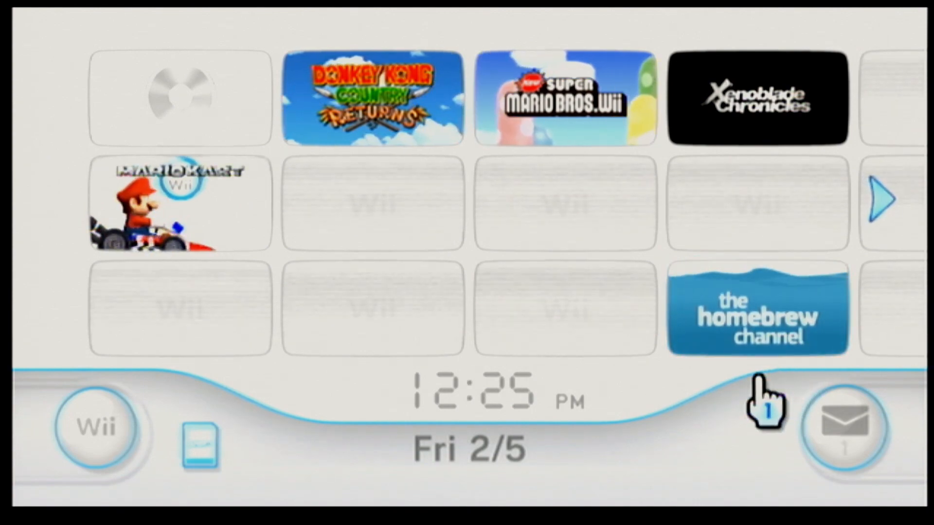
# - Open the Homebrew Channel and load WiiFlow 4.2.1 from its app list
pyautogui.click(757, 317)
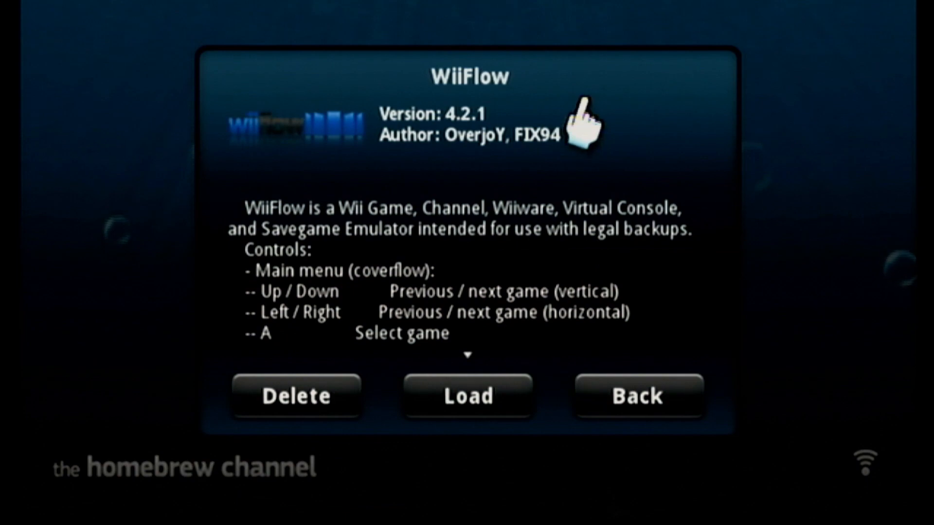
pyautogui.moveTo(617, 398)
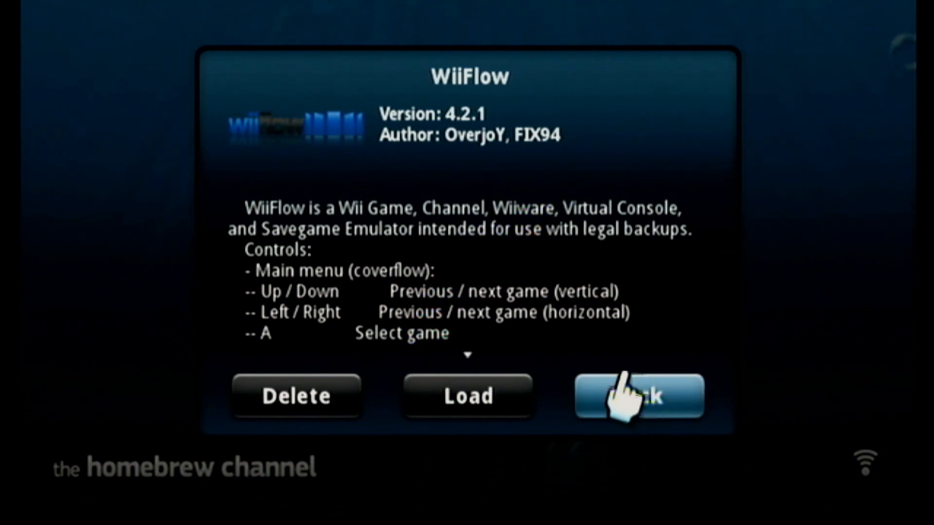
pyautogui.click(467, 396)
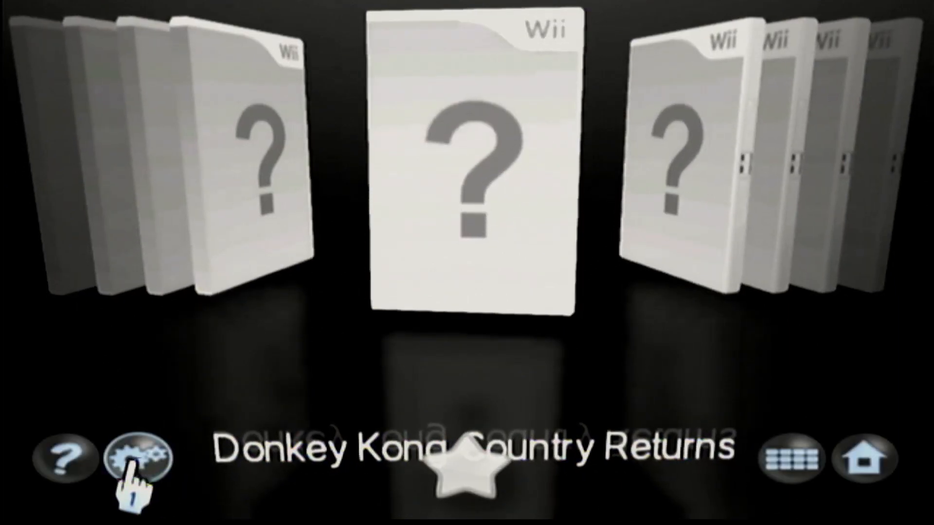
# - From WiiFlow Settings, download the game covers (4 of 4 files) and return to Settings
pyautogui.click(137, 460)
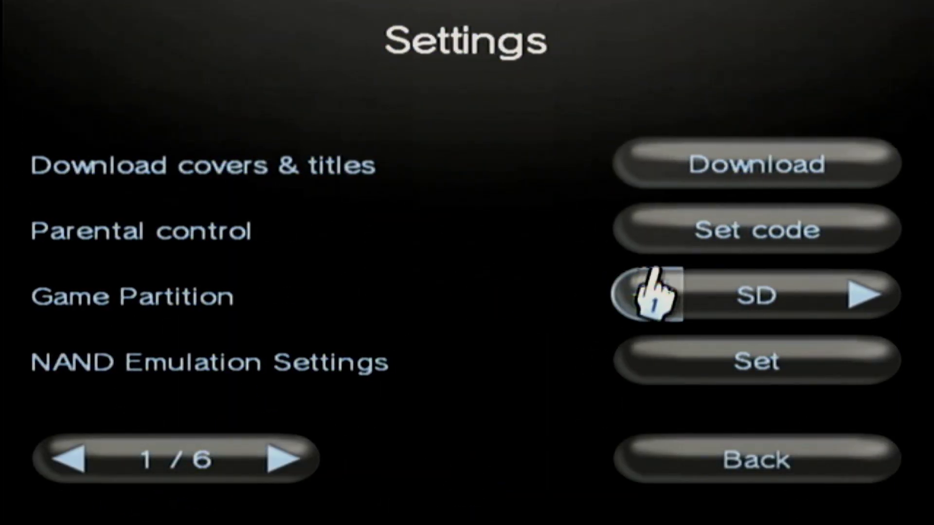
pyautogui.moveTo(695, 453)
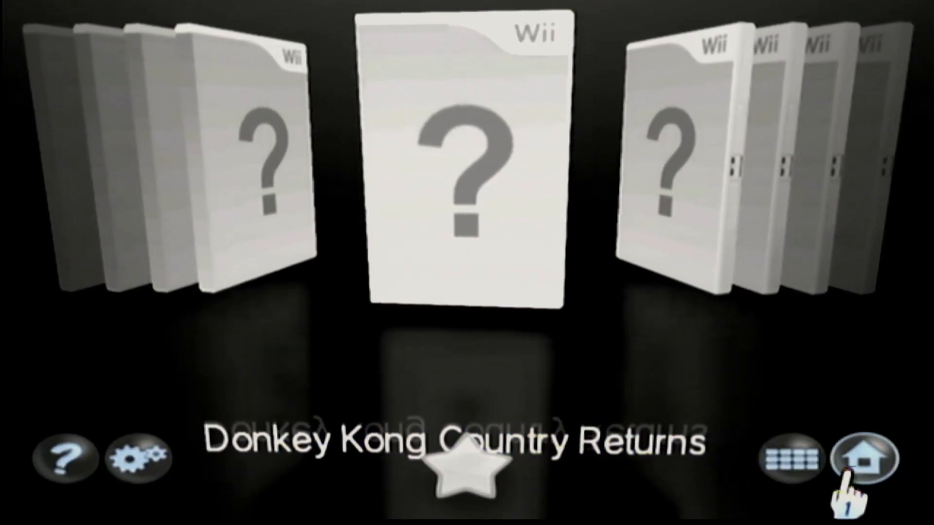
pyautogui.click(862, 458)
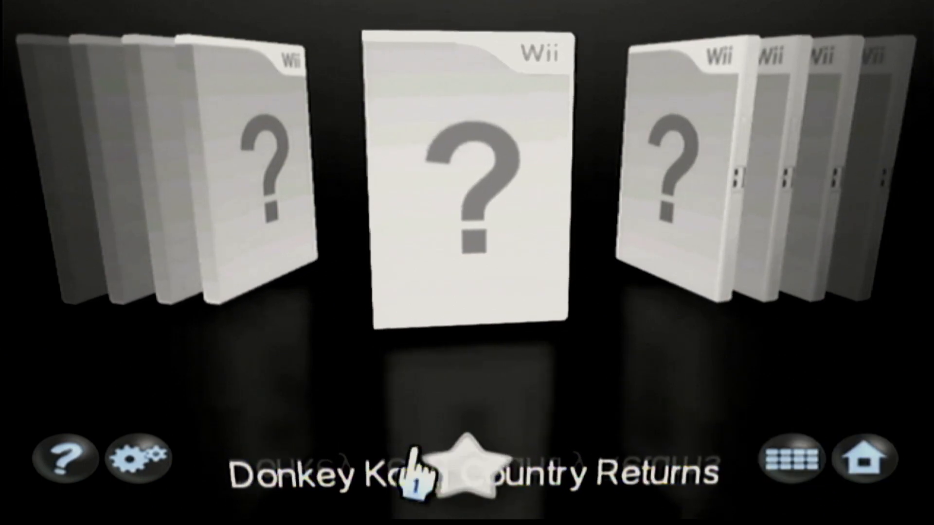
pyautogui.click(466, 169)
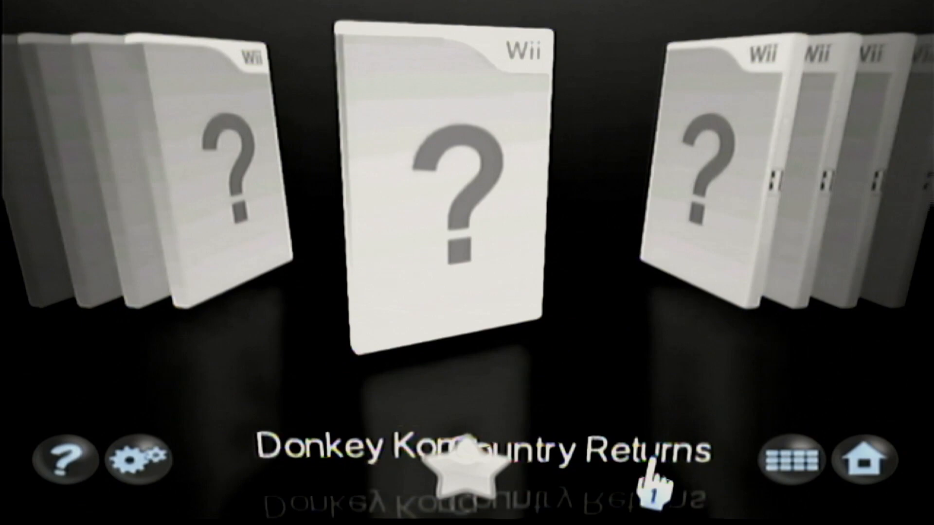
pyautogui.click(448, 173)
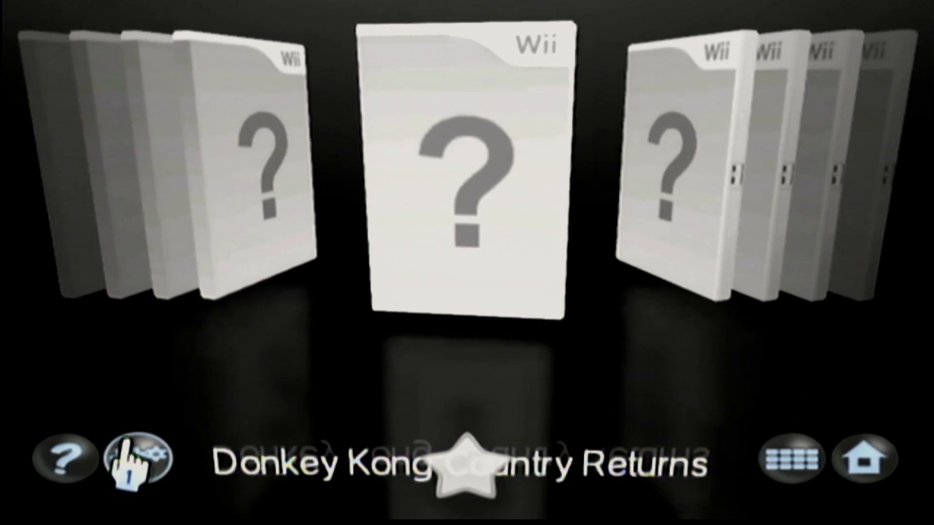
pyautogui.click(141, 460)
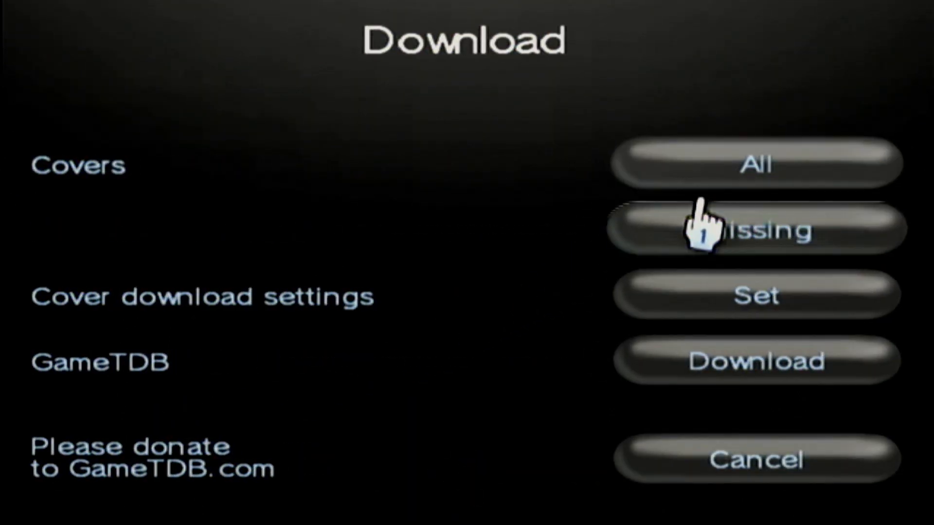
pyautogui.click(757, 228)
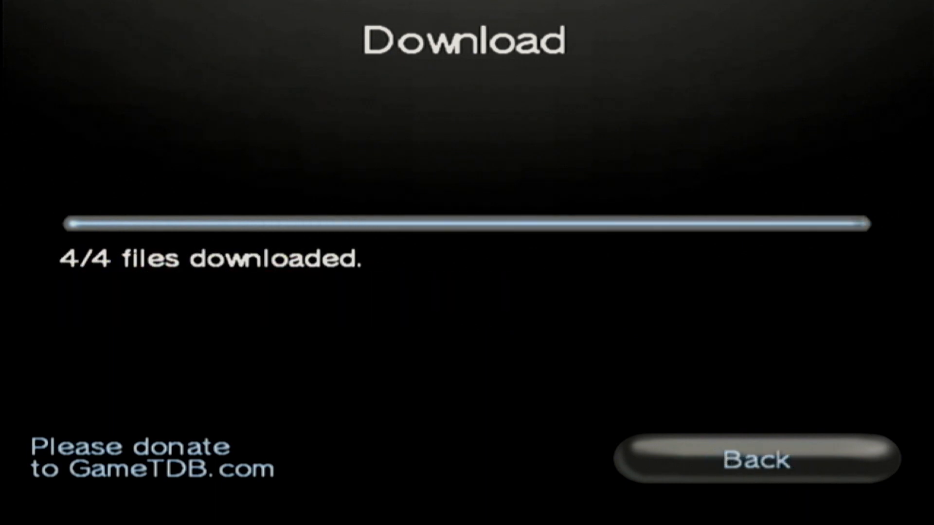
pyautogui.click(754, 461)
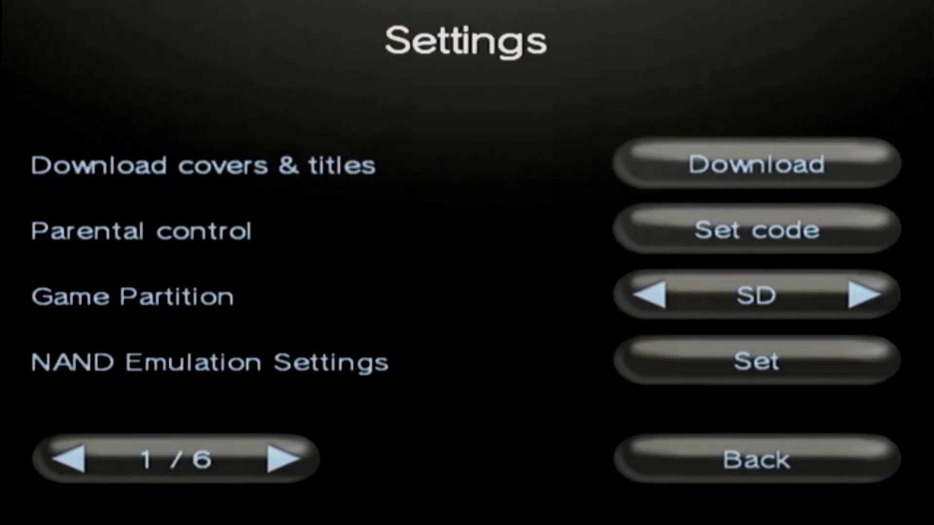
# - Leave Settings and play Mario Kart Wii from the WiiFlow cover carousel
pyautogui.click(757, 464)
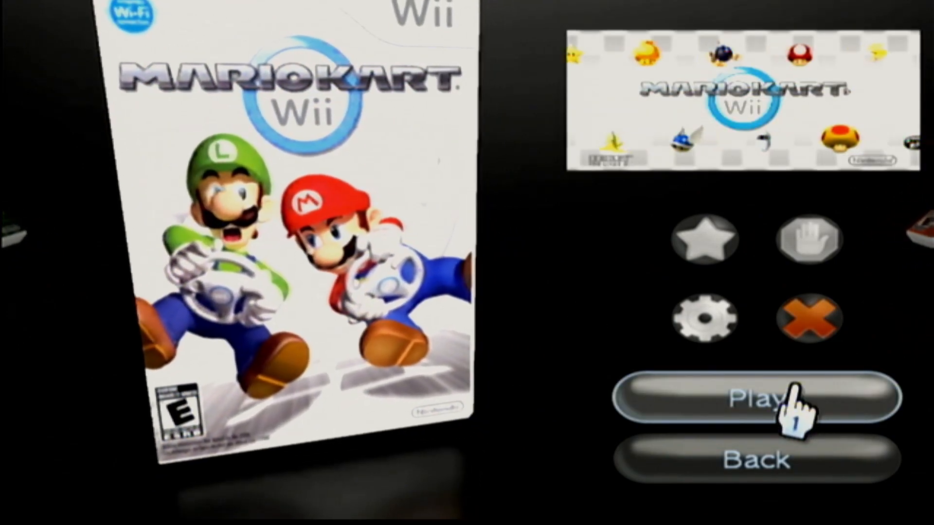
pyautogui.click(754, 401)
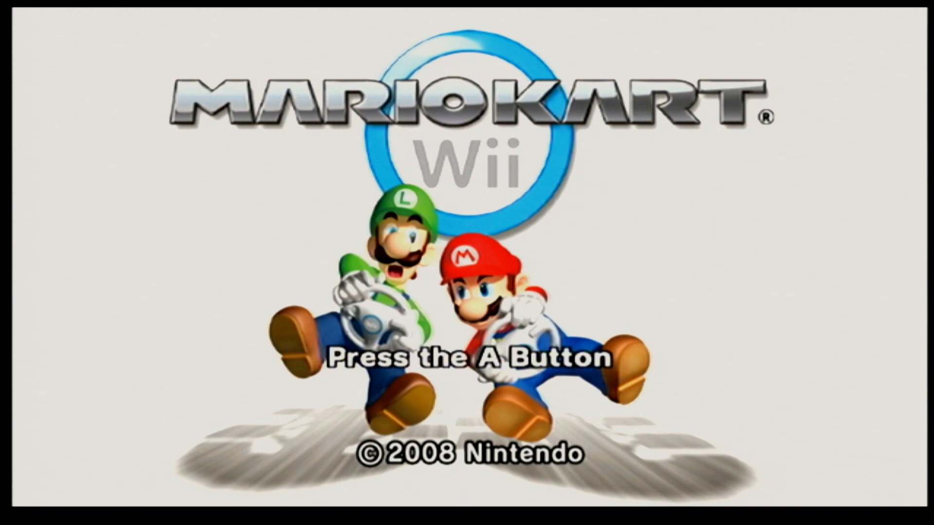
# - Exit to the Wii Menu through HOME and start the new Mario Kart Wii channel
pyautogui.press('A')
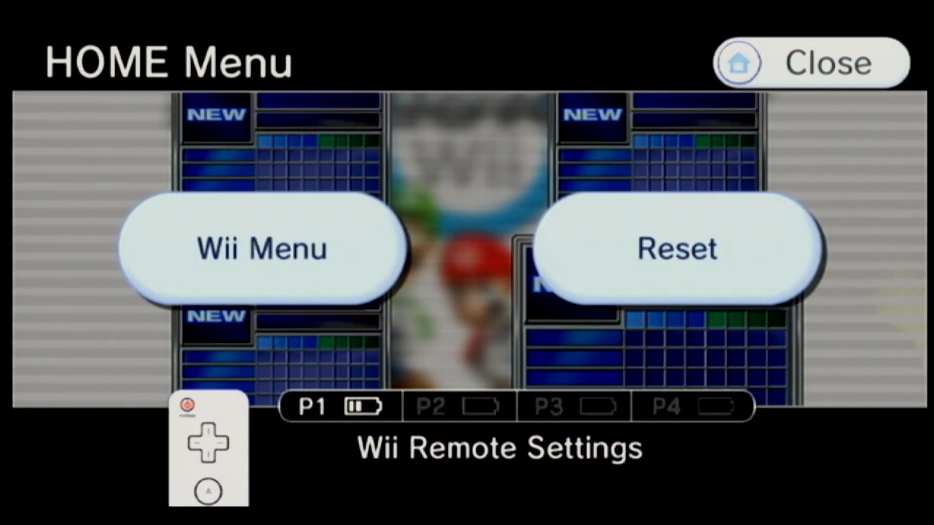
pyautogui.click(262, 249)
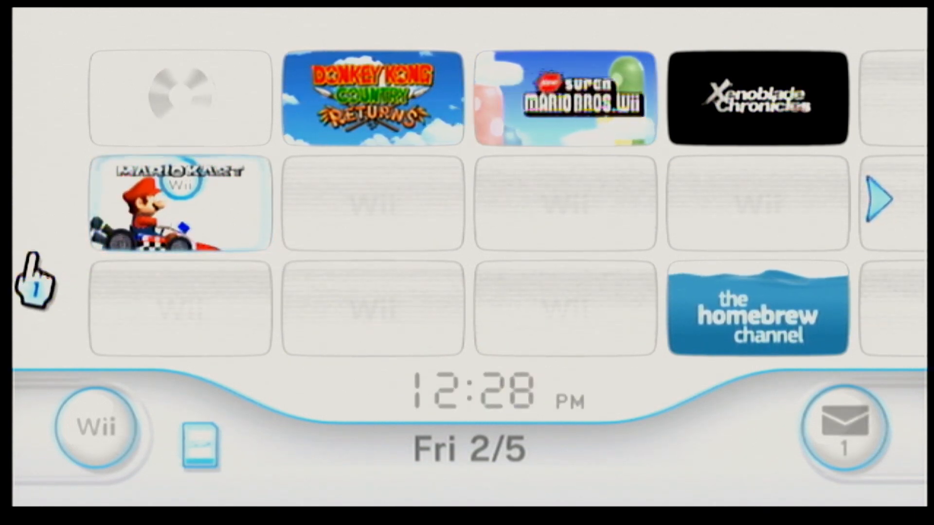
pyautogui.click(175, 204)
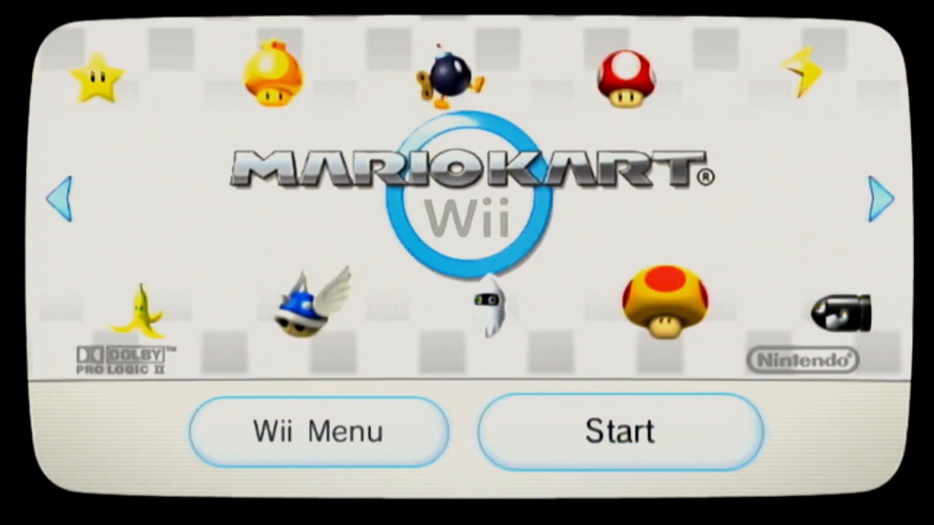
pyautogui.click(617, 431)
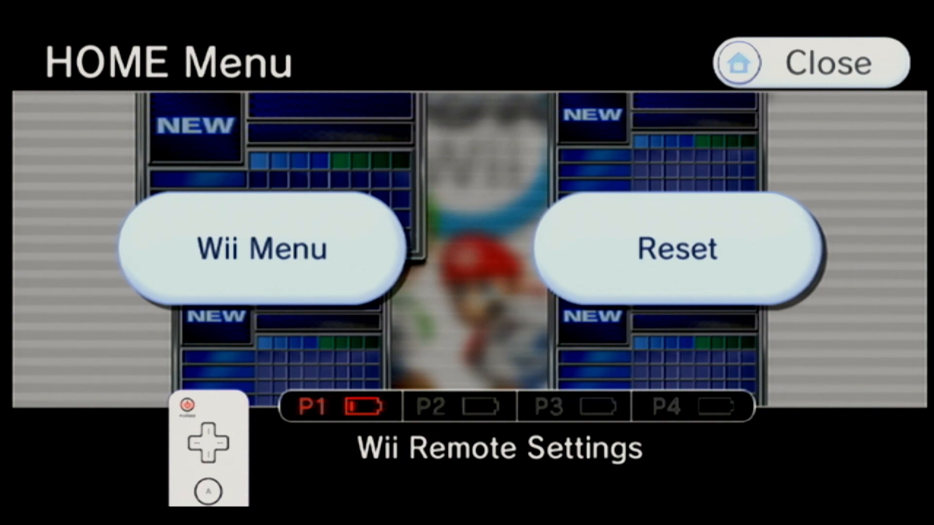
# - Choose 'Wii Menu' in the HOME Menu and confirm Yes to quit Mario Kart Wii
pyautogui.click(261, 249)
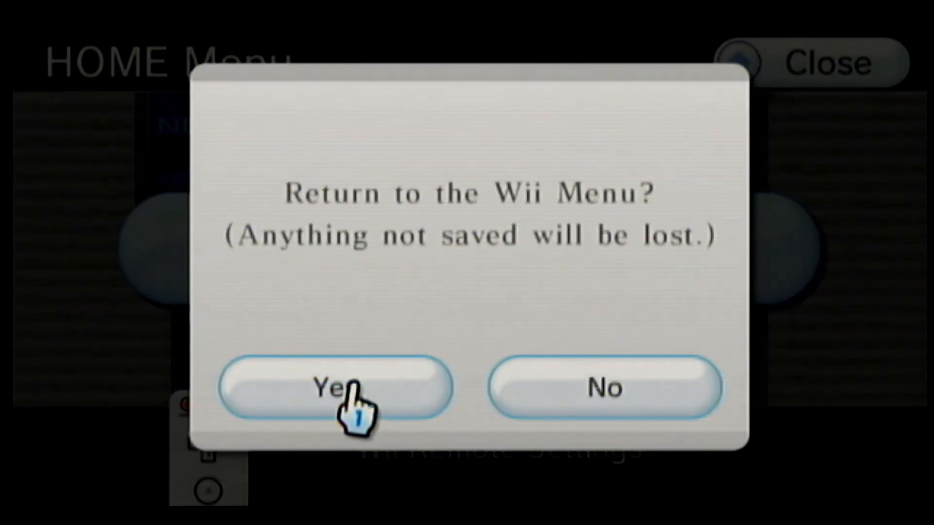
pyautogui.click(346, 401)
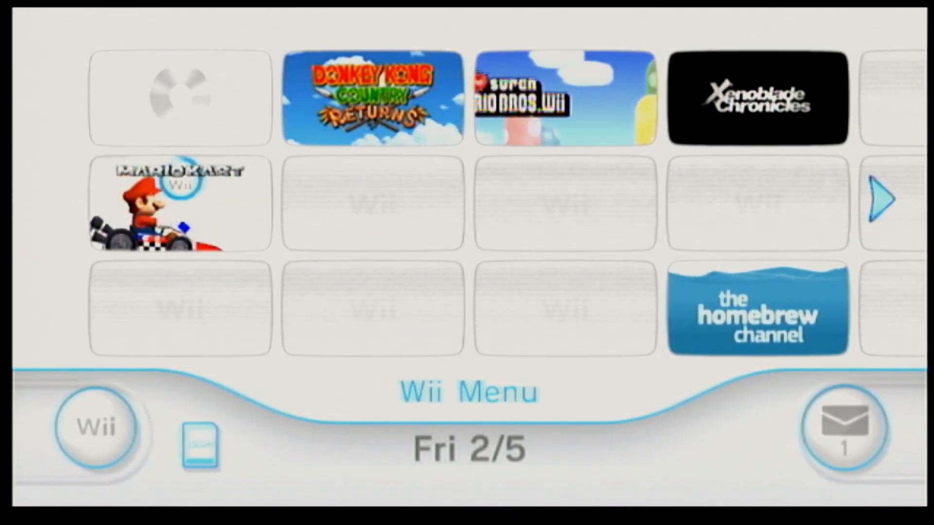